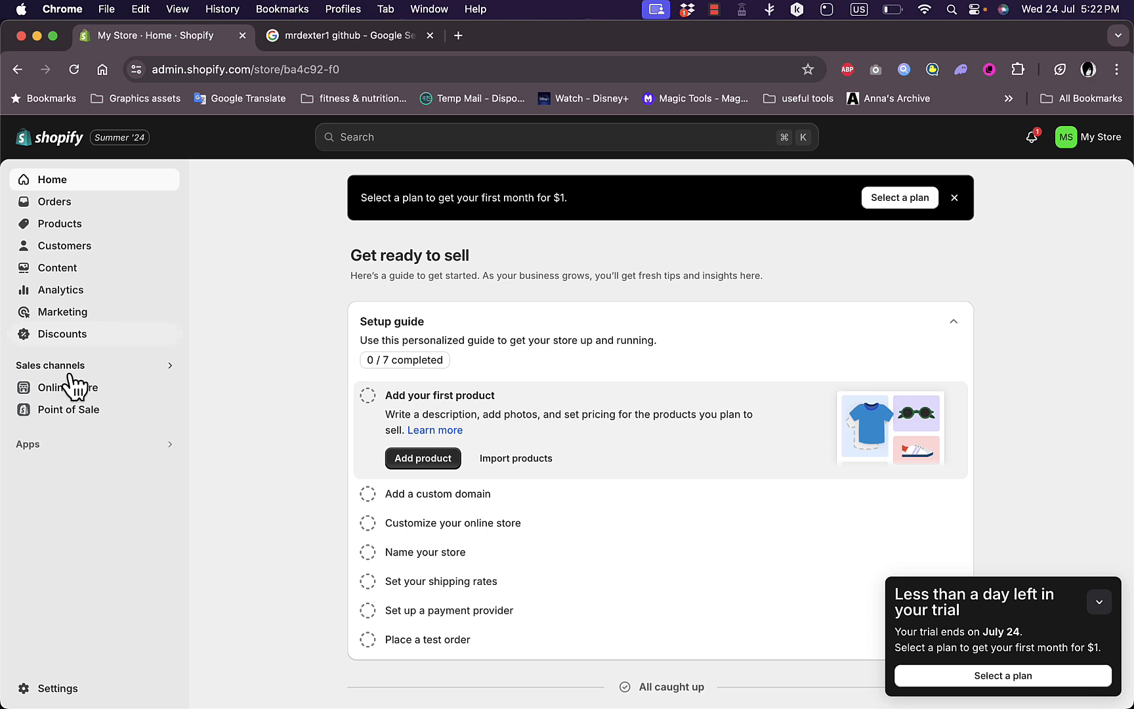
Go to Online Store > Themes and show the Dawn theme's more-actions menu.
left_click(67, 388)
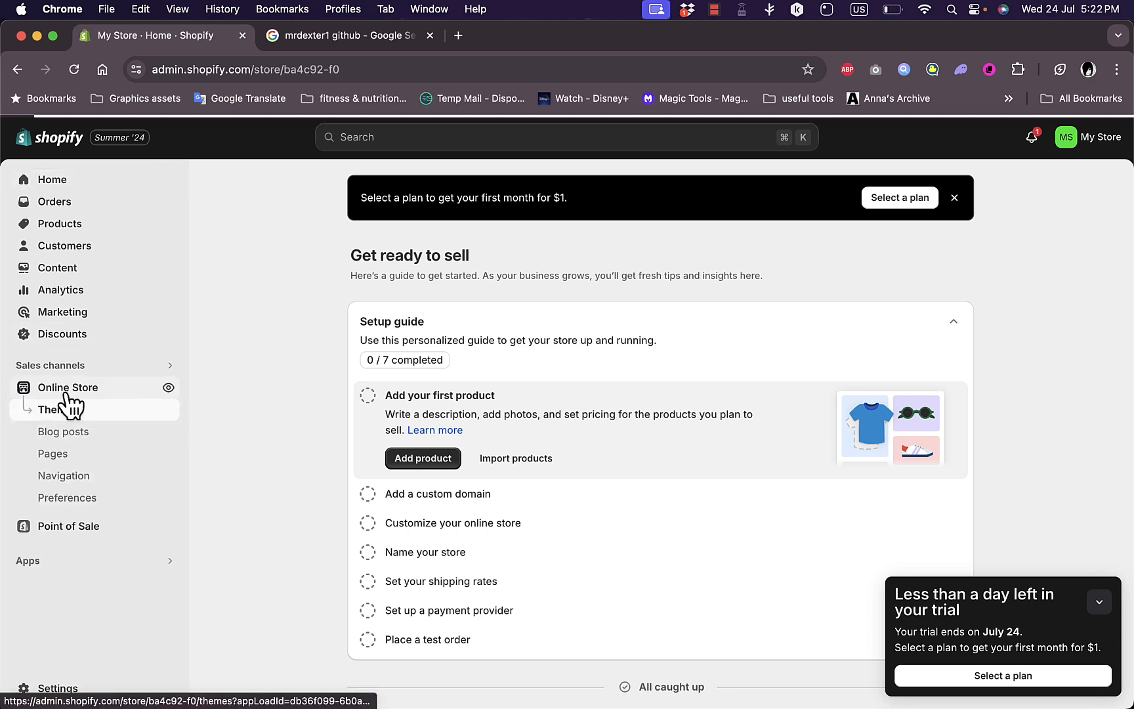
left_click(58, 410)
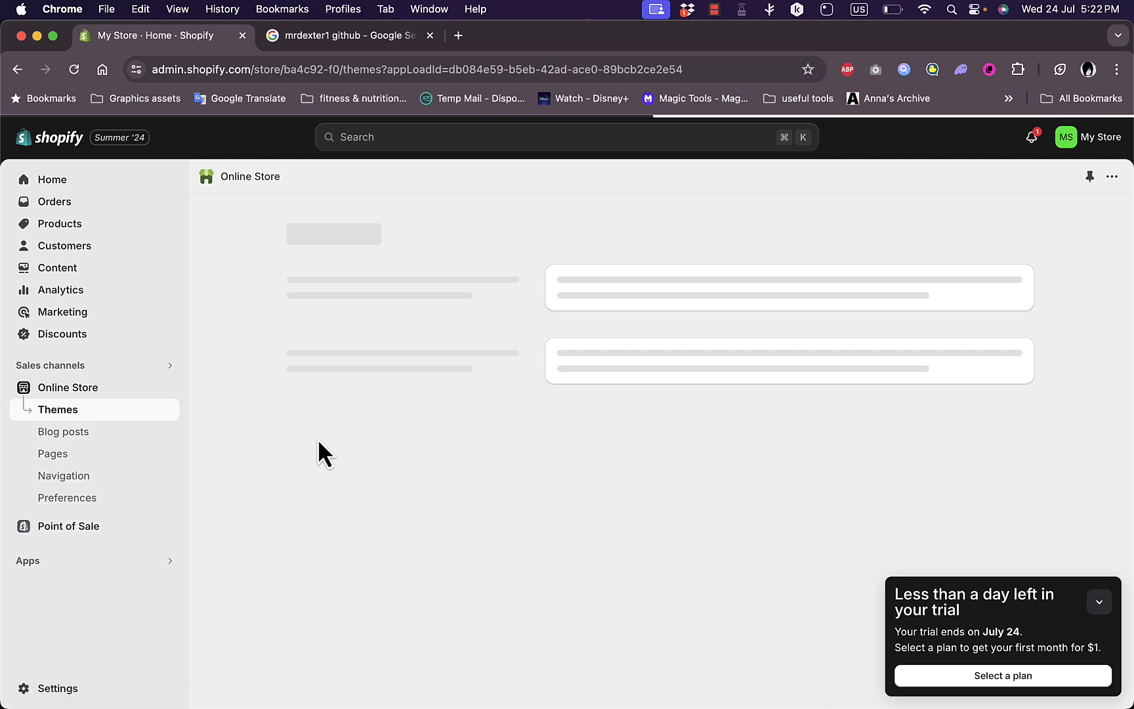
left_click(54, 410)
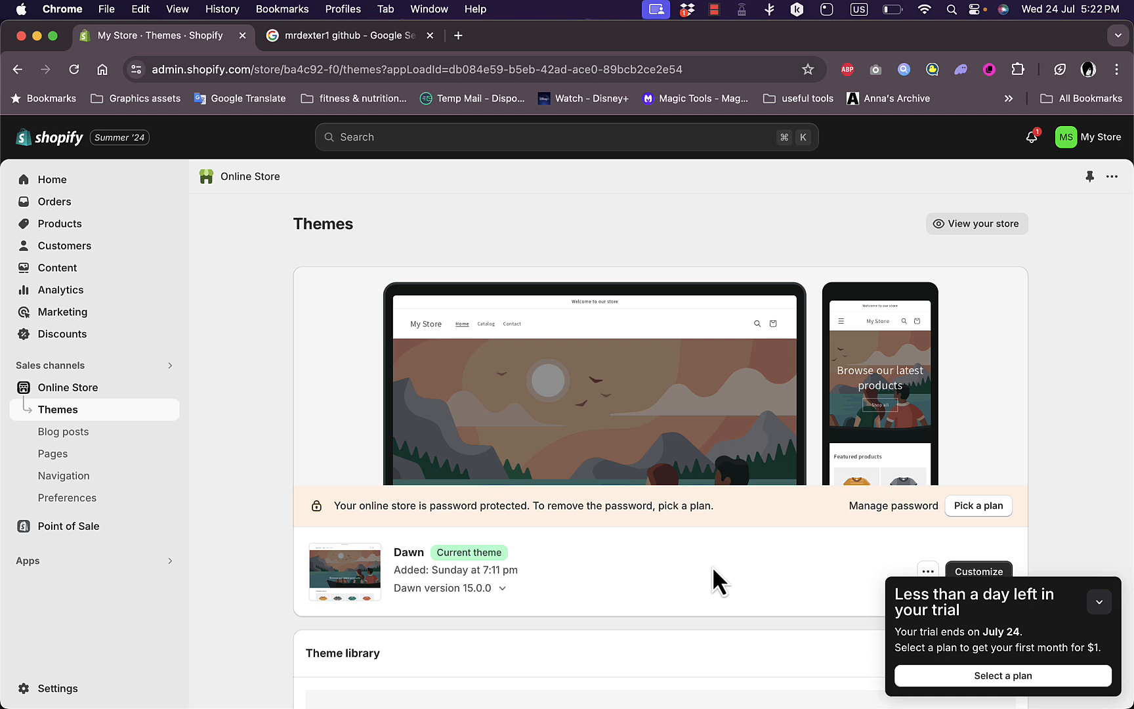
scroll("down", 3)
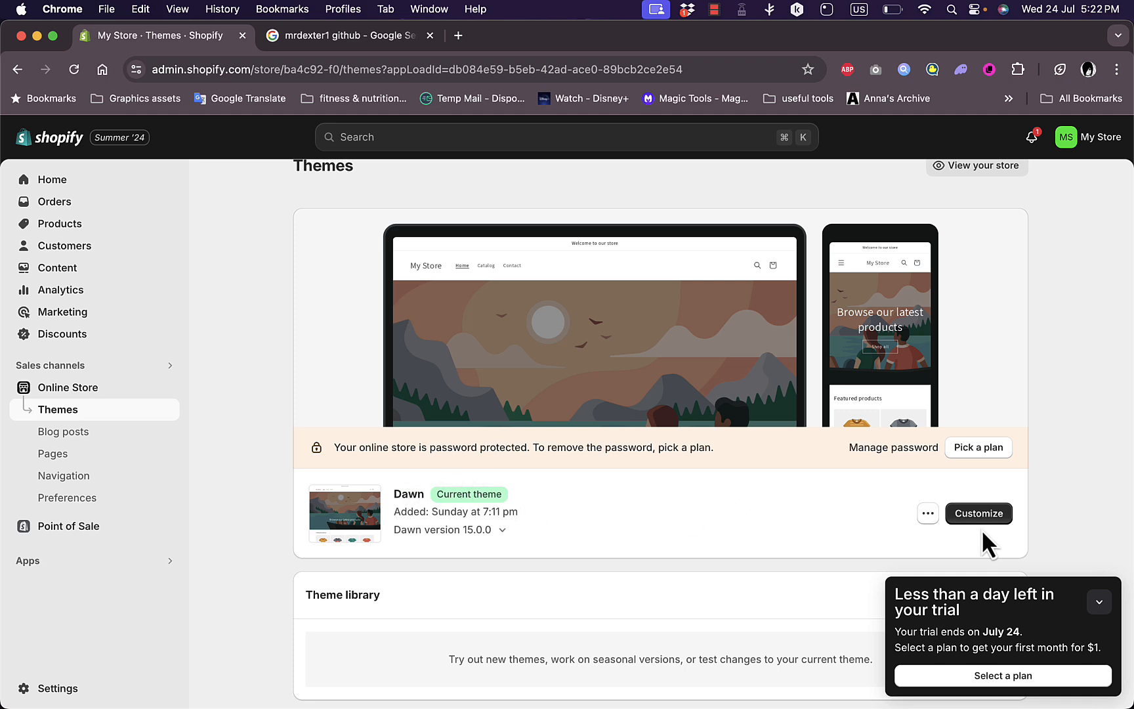
left_click(927, 513)
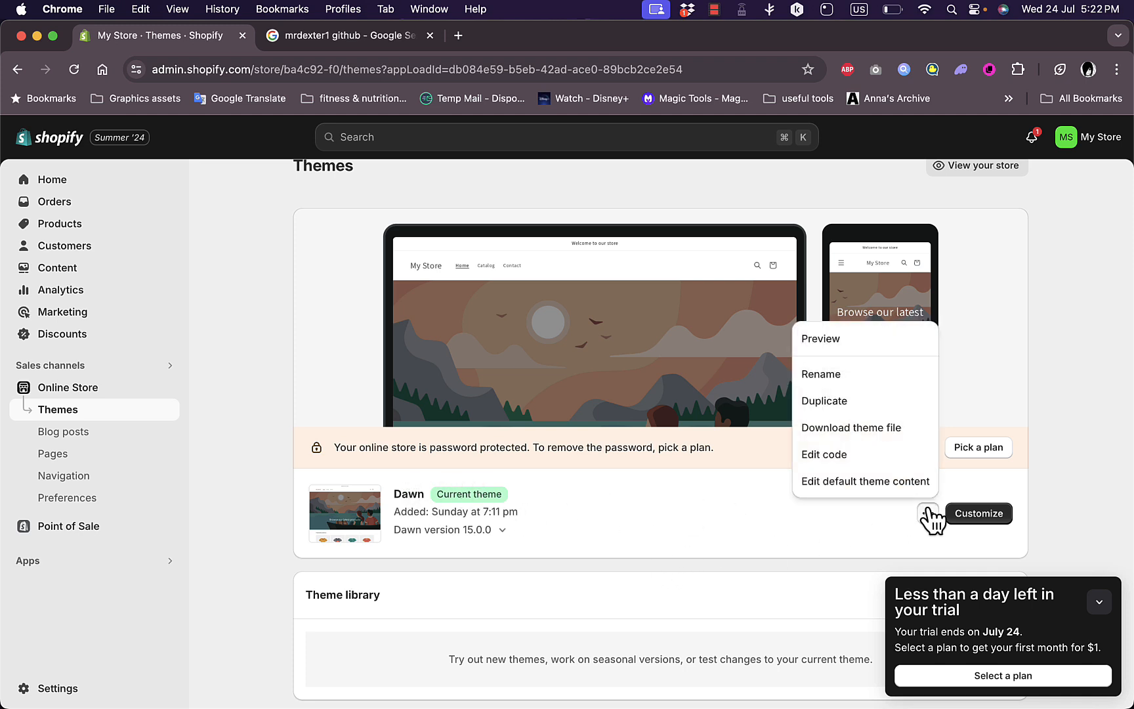
In Dawn's code editor, add a new section file named video-background in the sections folder.
left_click(823, 454)
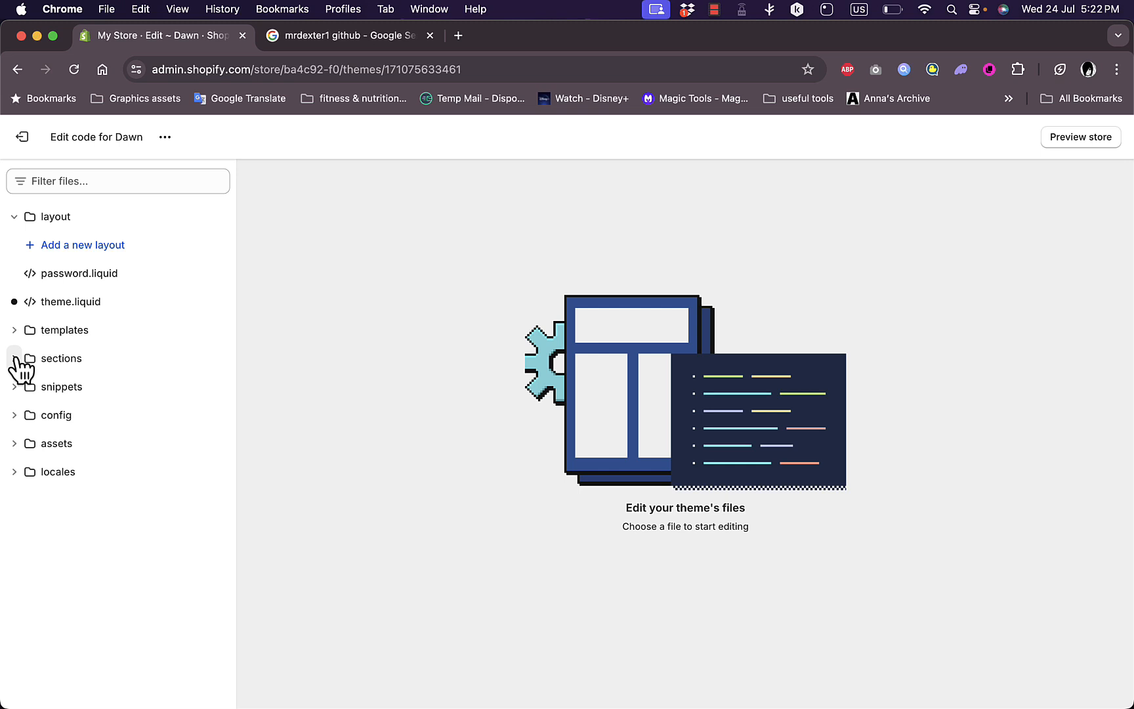
left_click(60, 358)
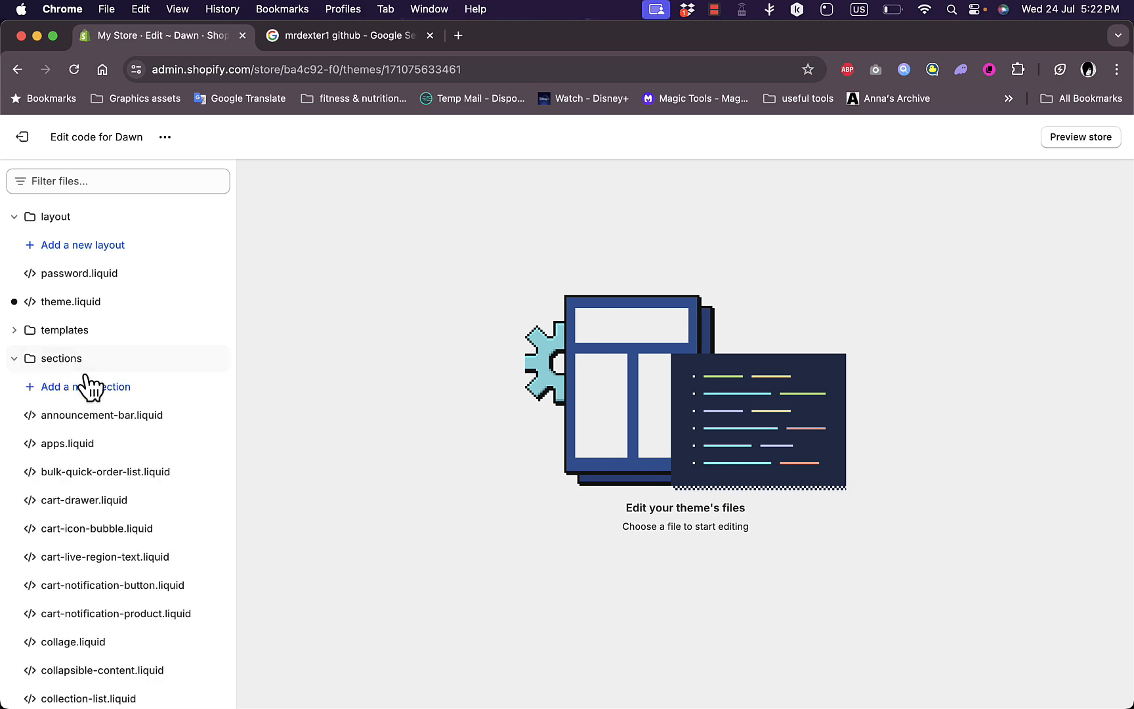
left_click(87, 386)
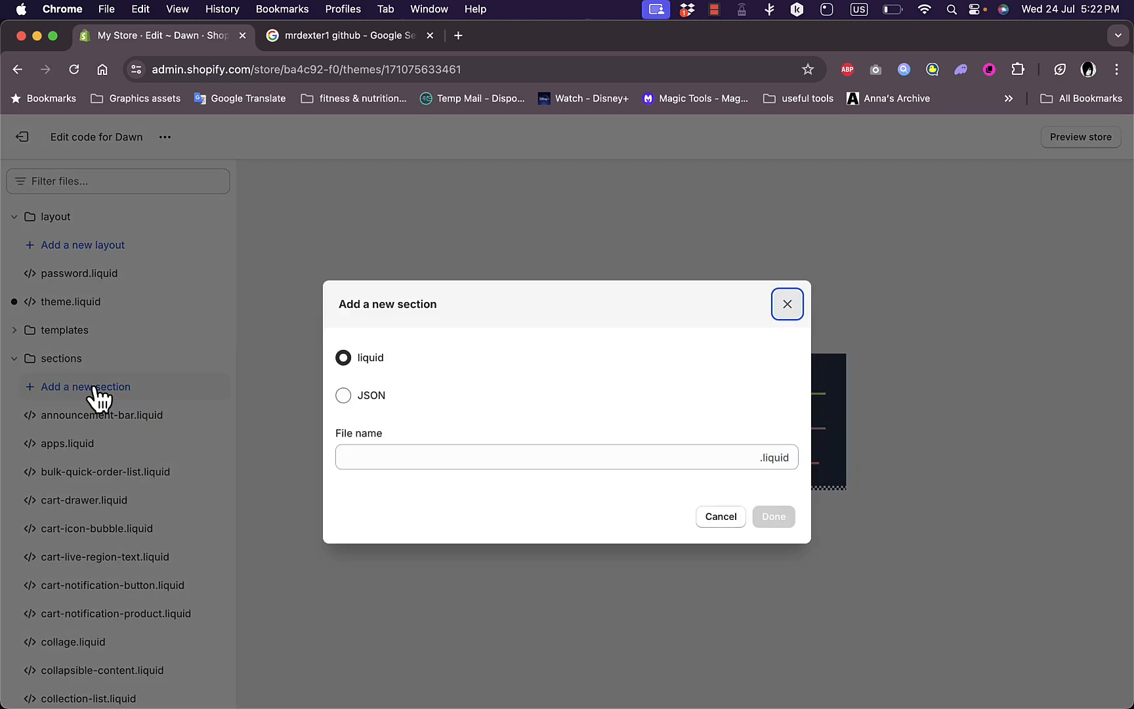
mouse_move(420, 394)
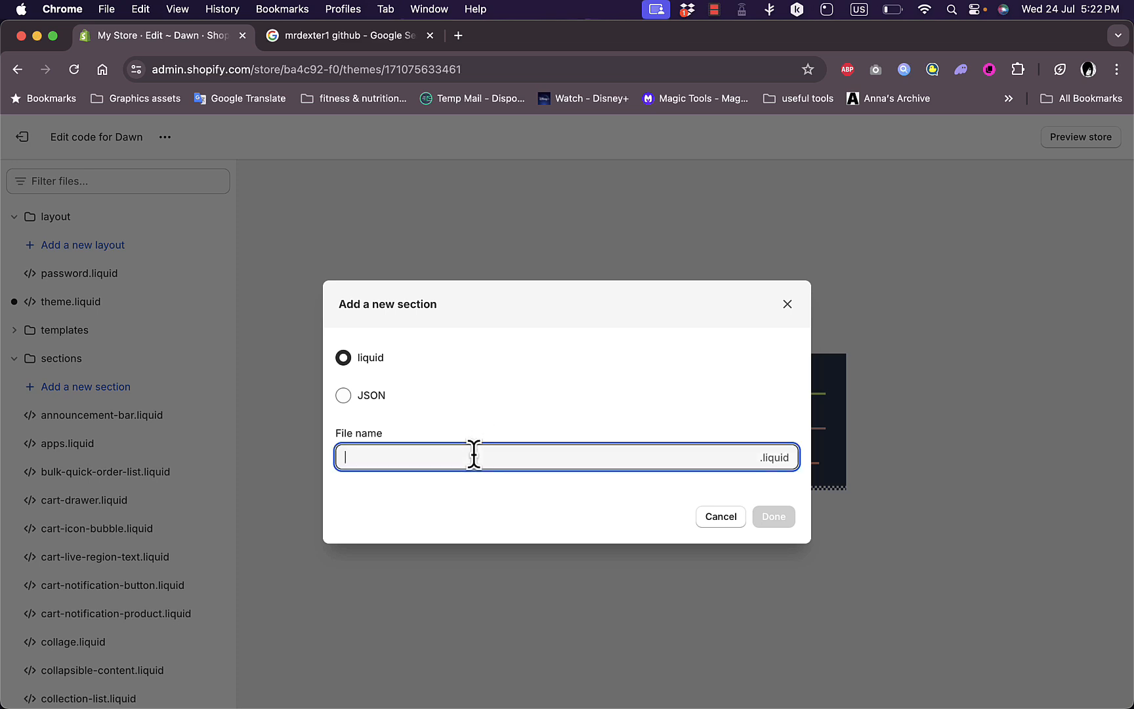
type("video-")
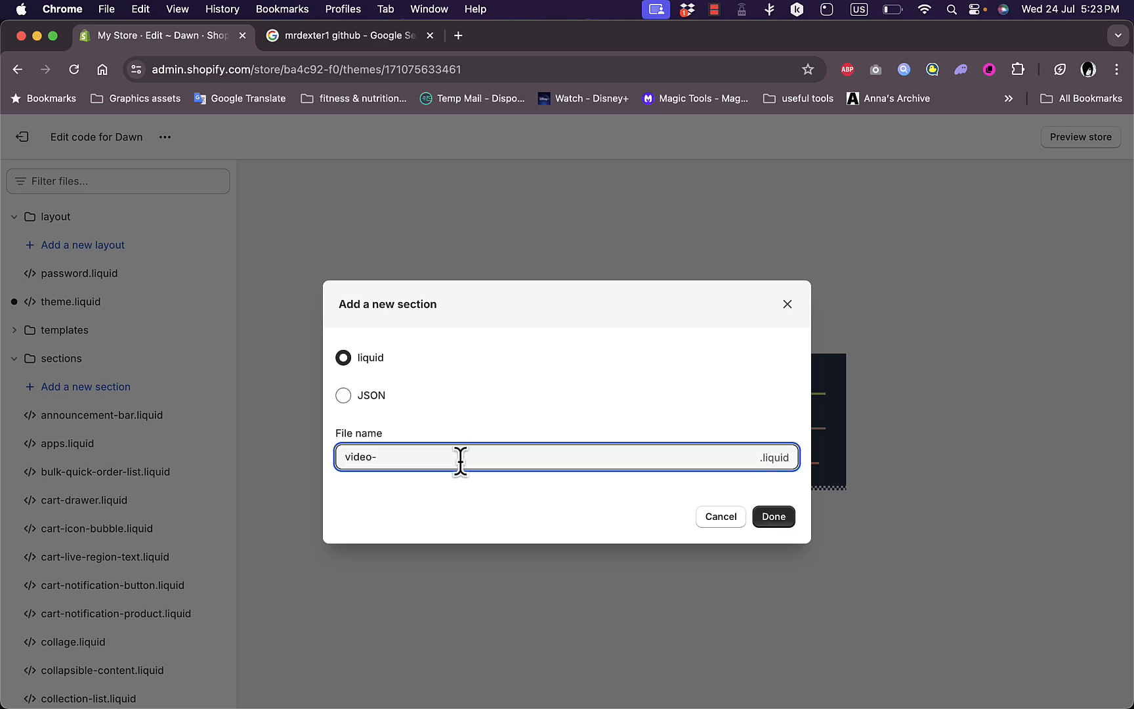
type("backgroun")
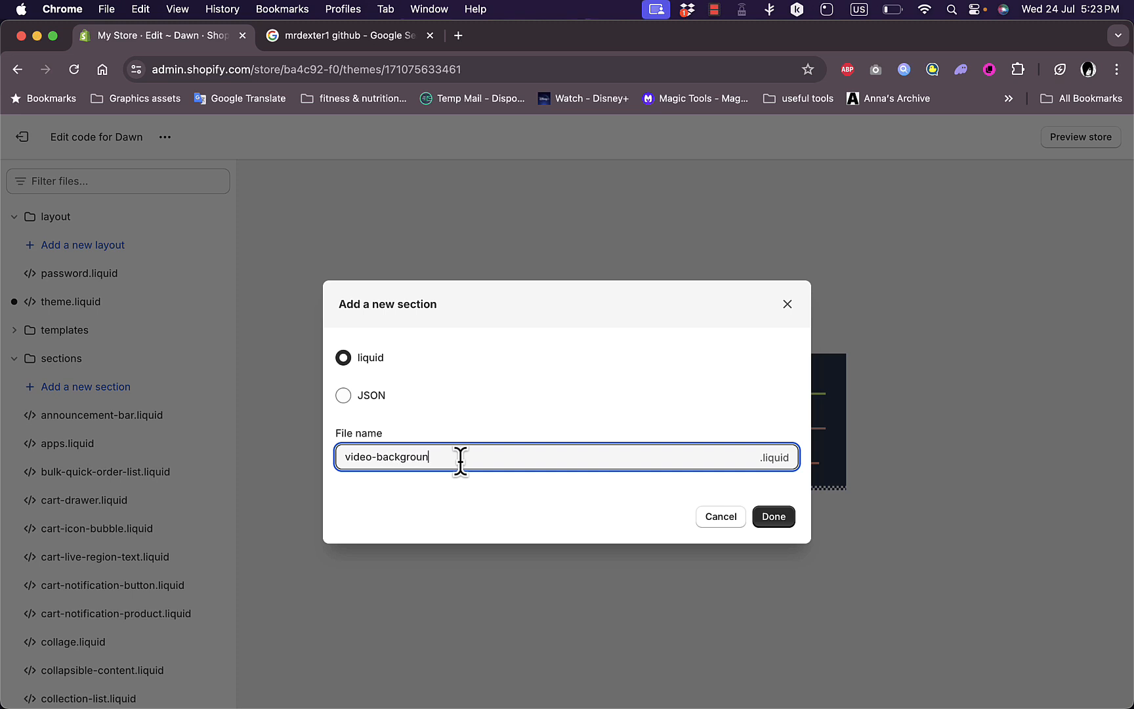
left_click(772, 515)
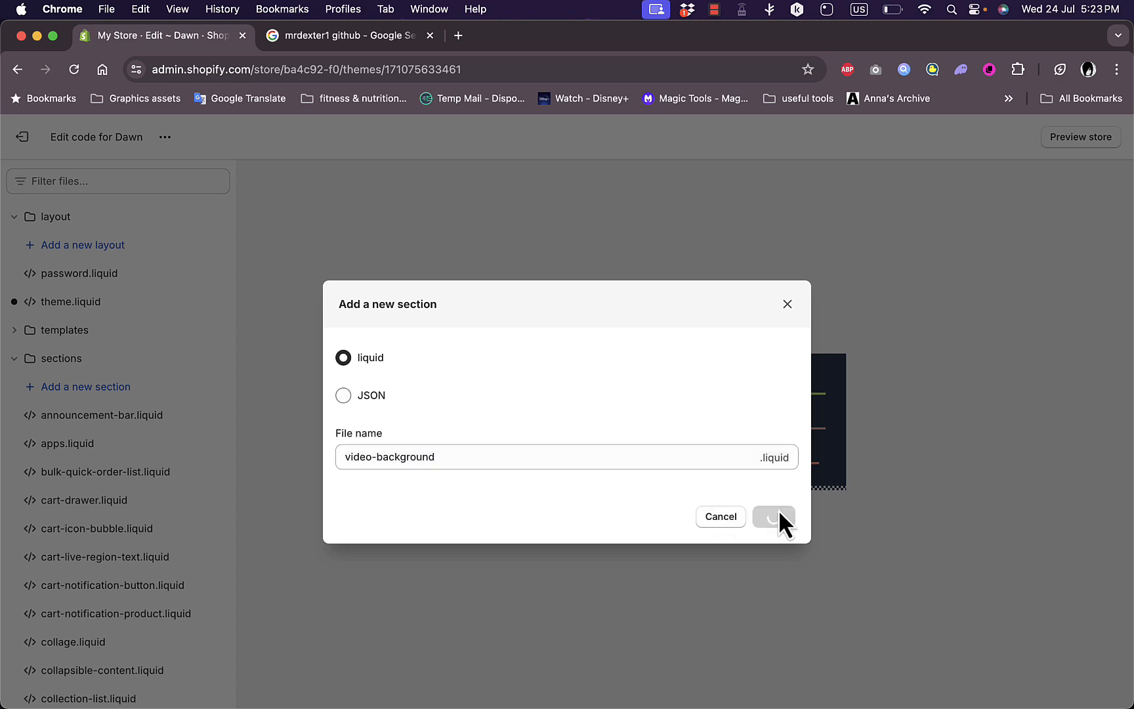
Confirm the new video-background.liquid file and switch to the GitHub tab.
left_click(773, 516)
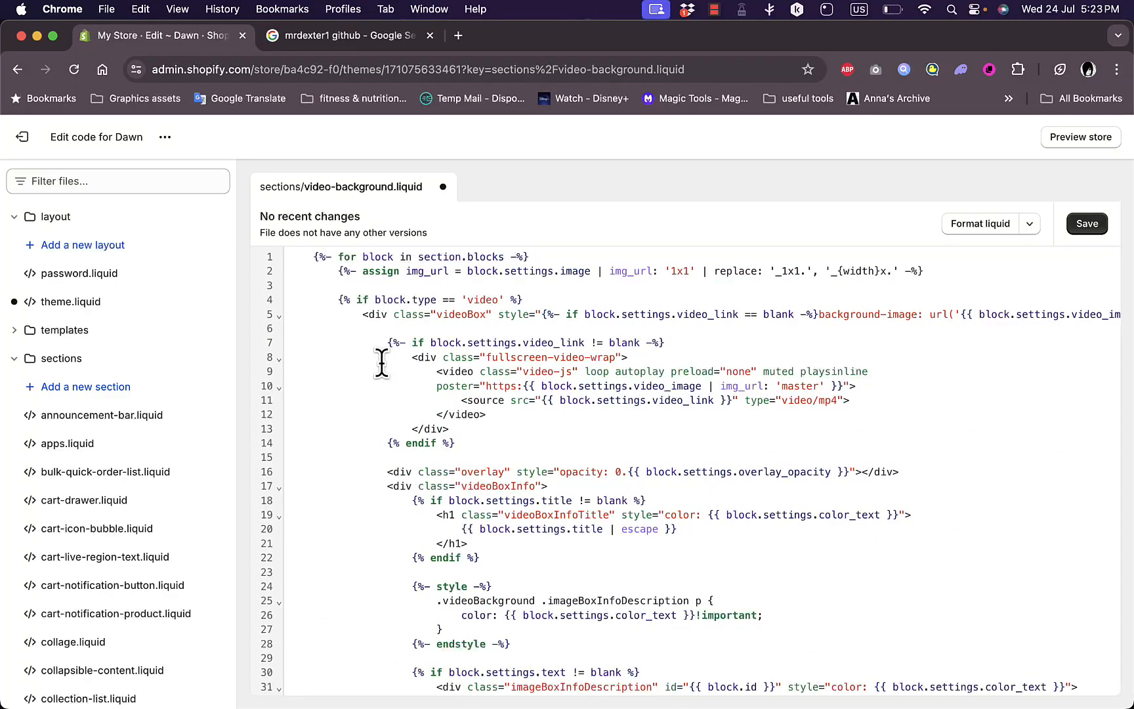
left_click(340, 34)
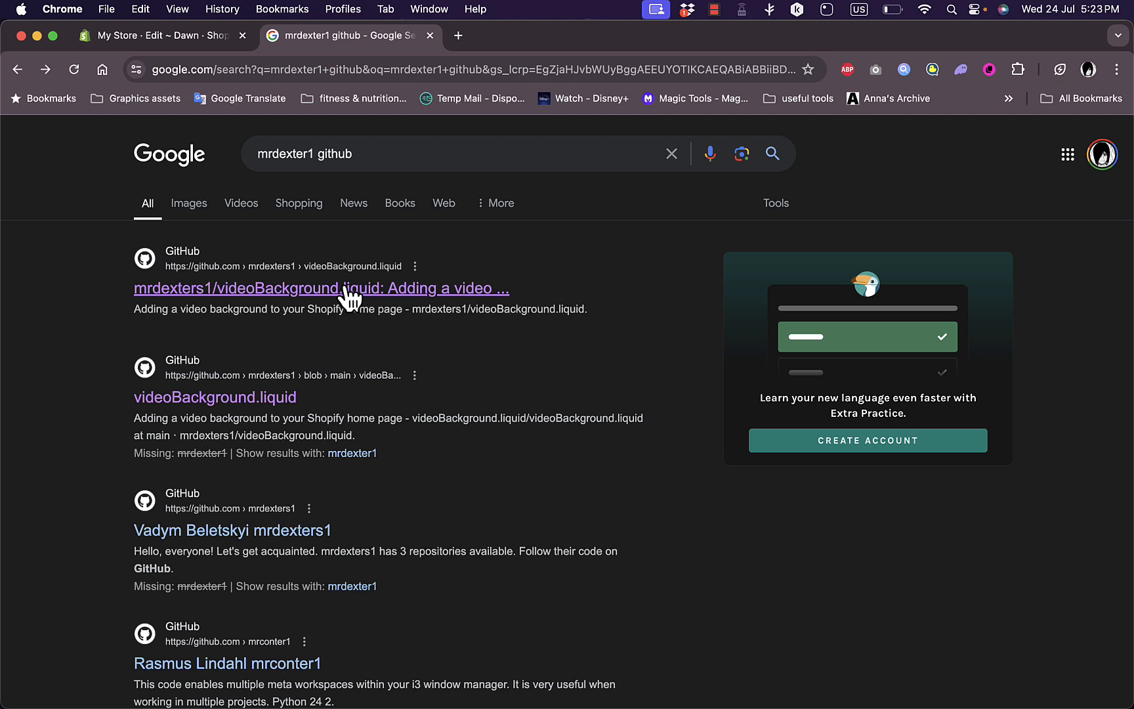
mouse_move(352, 299)
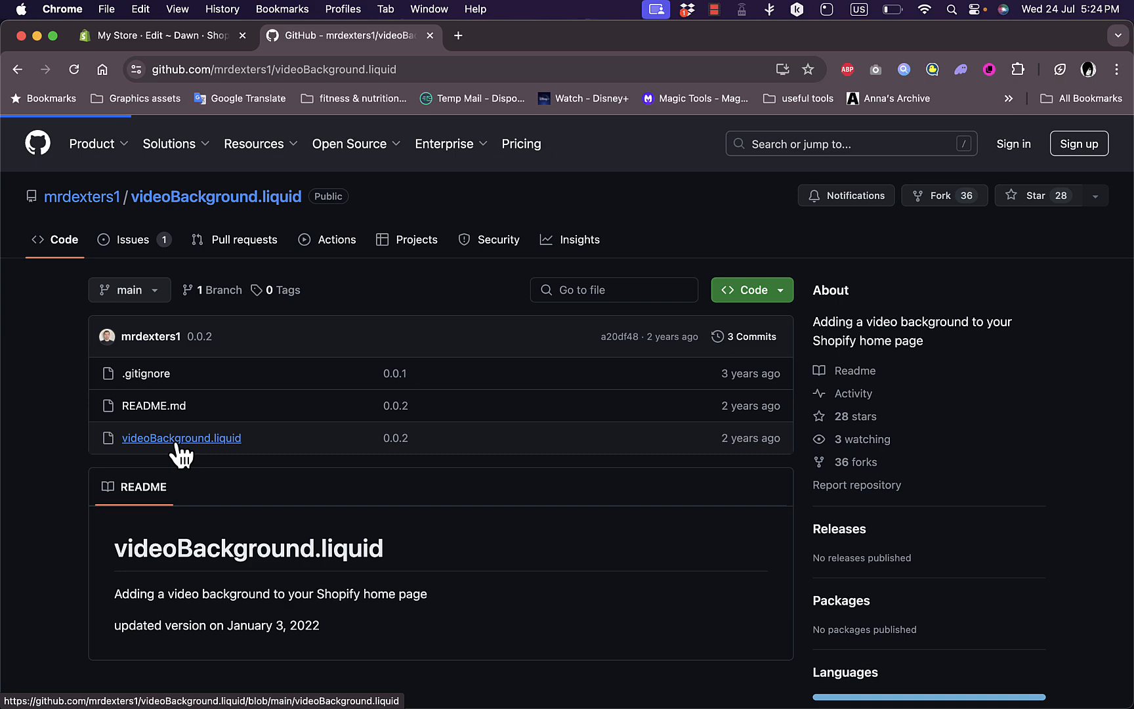
View the videoBackground.liquid source on GitHub and scroll through its code to copy it.
left_click(181, 437)
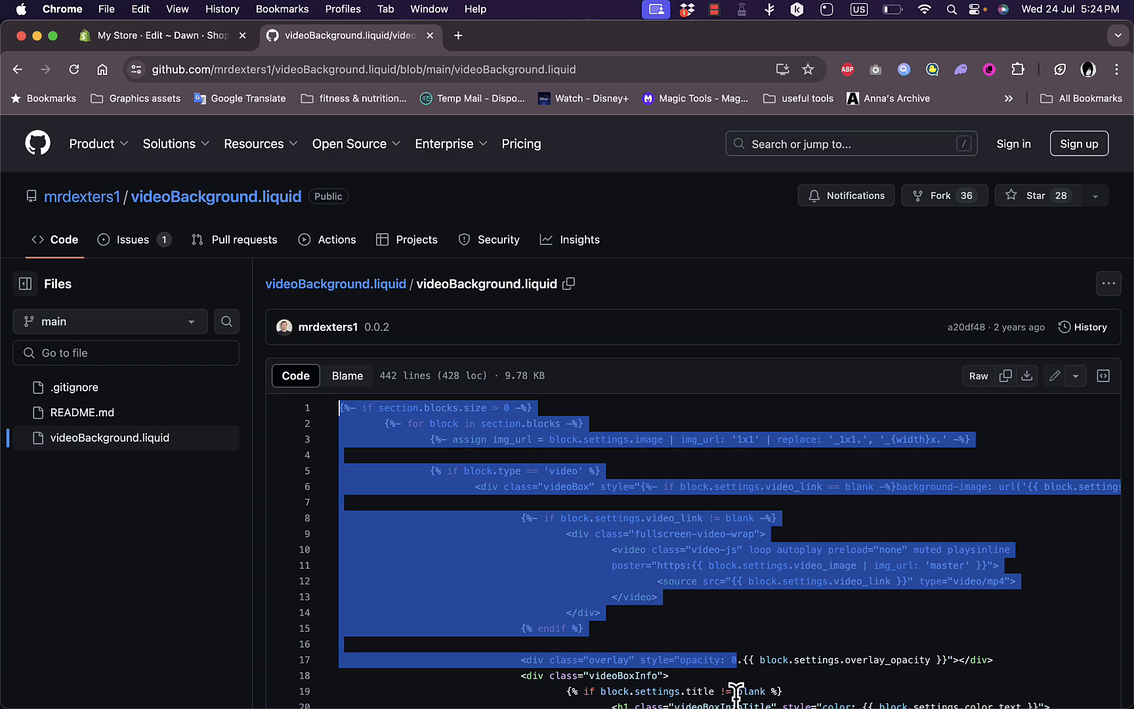
scroll("down", 3)
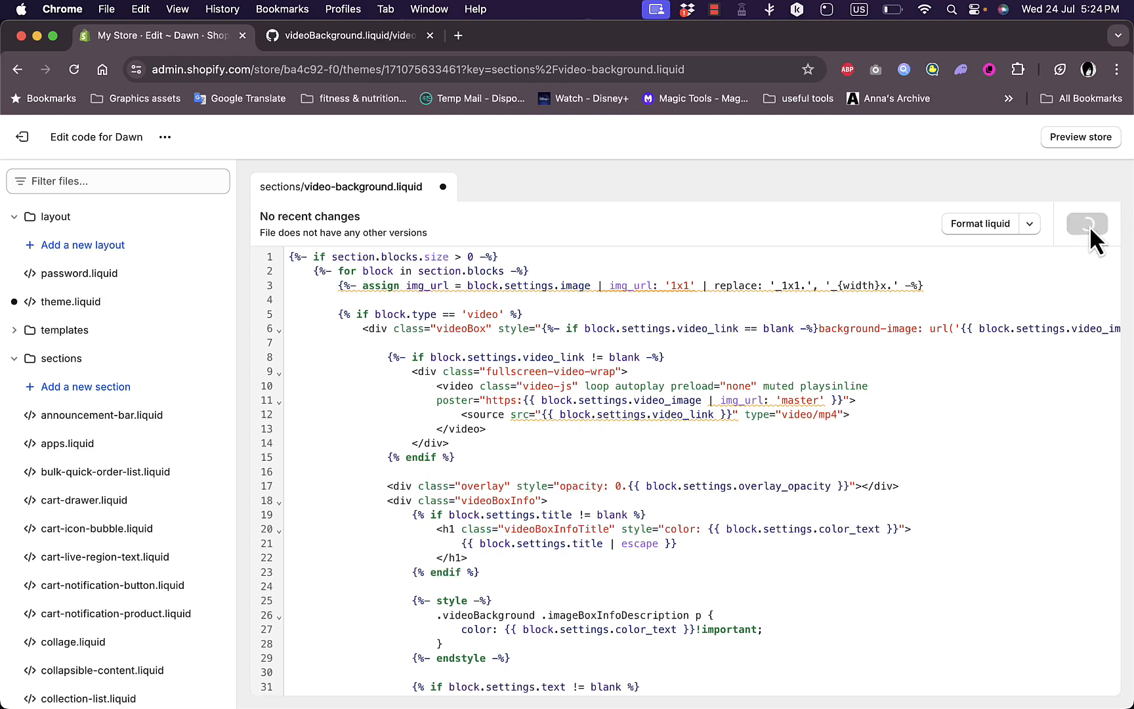
Save video-background.liquid with the pasted GitHub code.
left_click(1087, 223)
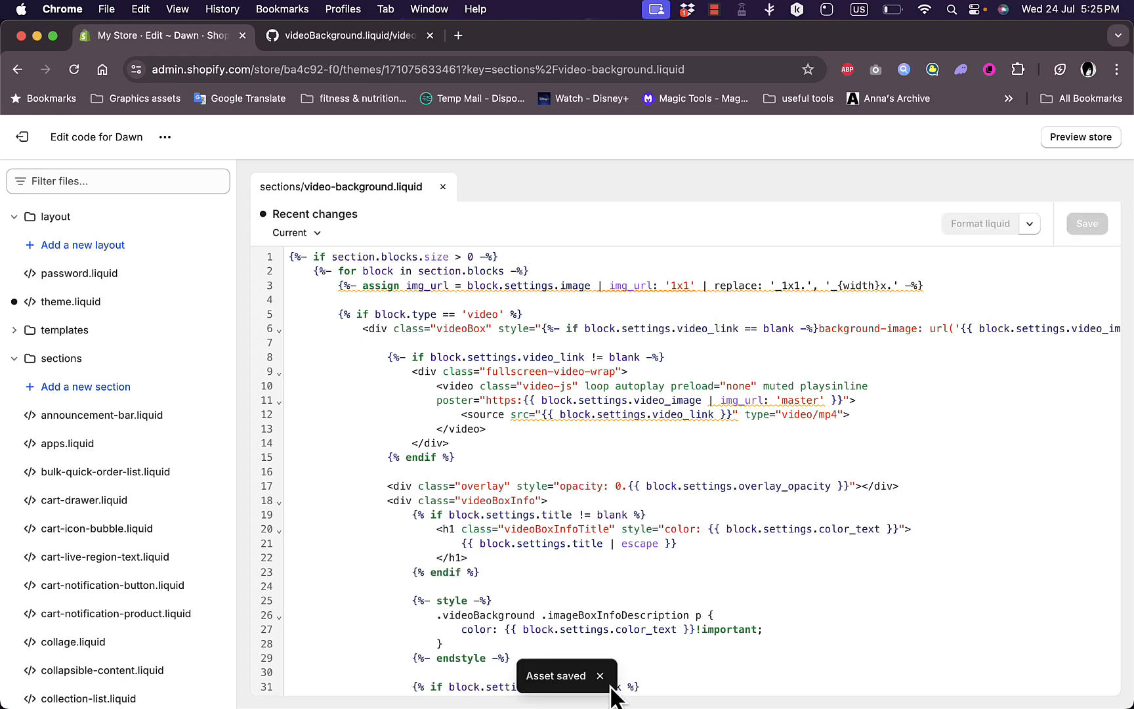
mouse_move(360, 343)
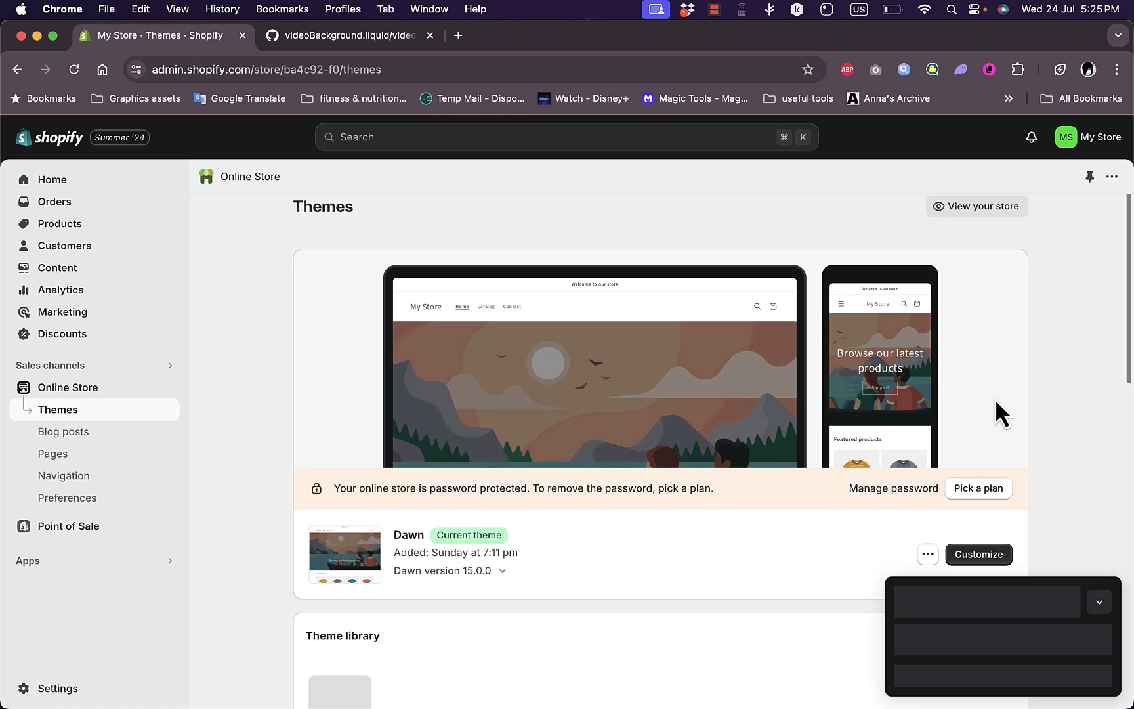
Customize Dawn and add the Video Background section to the home page template.
left_click(978, 554)
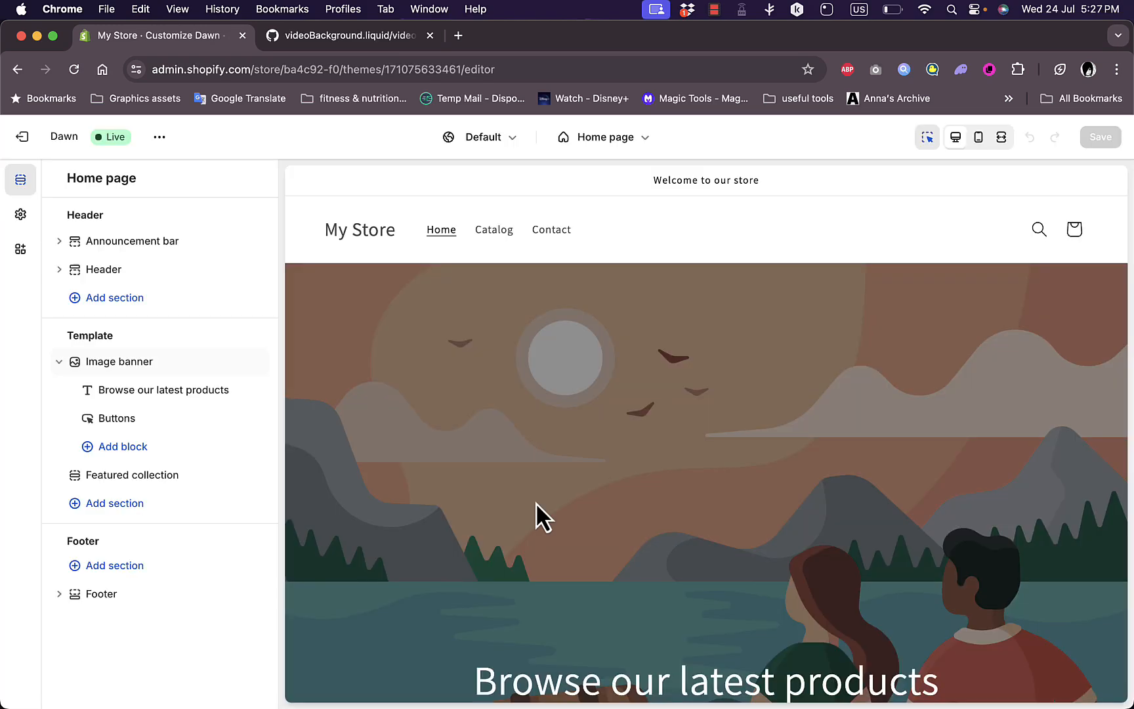
mouse_move(154, 203)
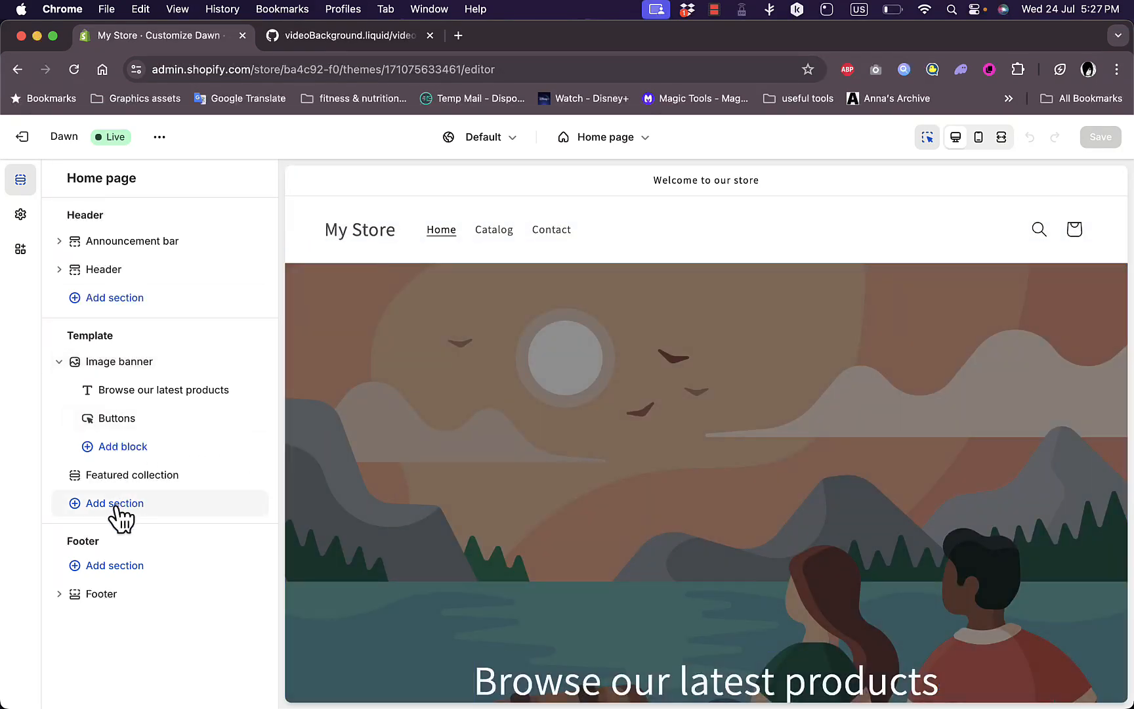
left_click(114, 503)
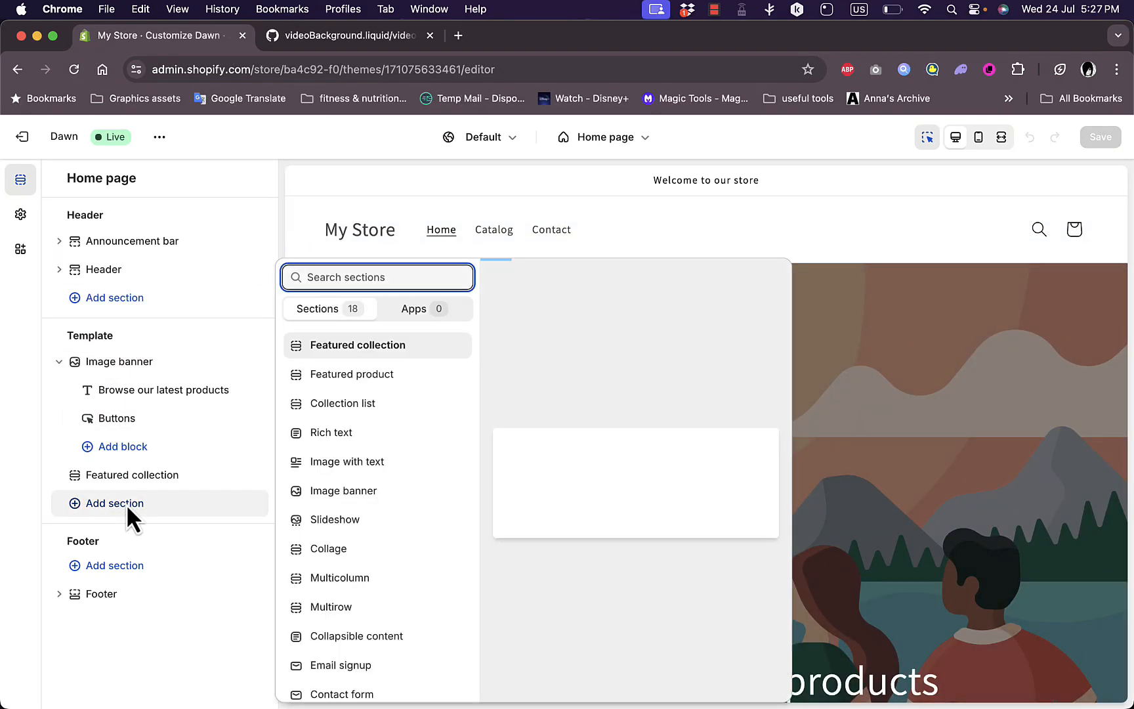
scroll("down", 3)
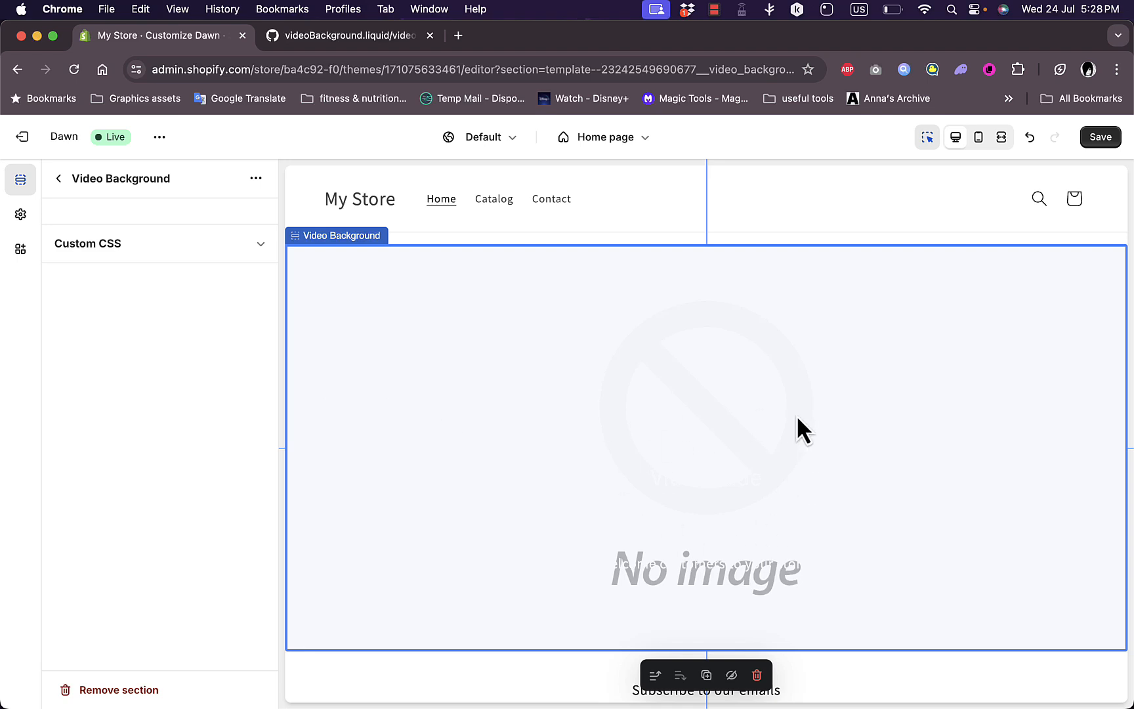
mouse_move(568, 391)
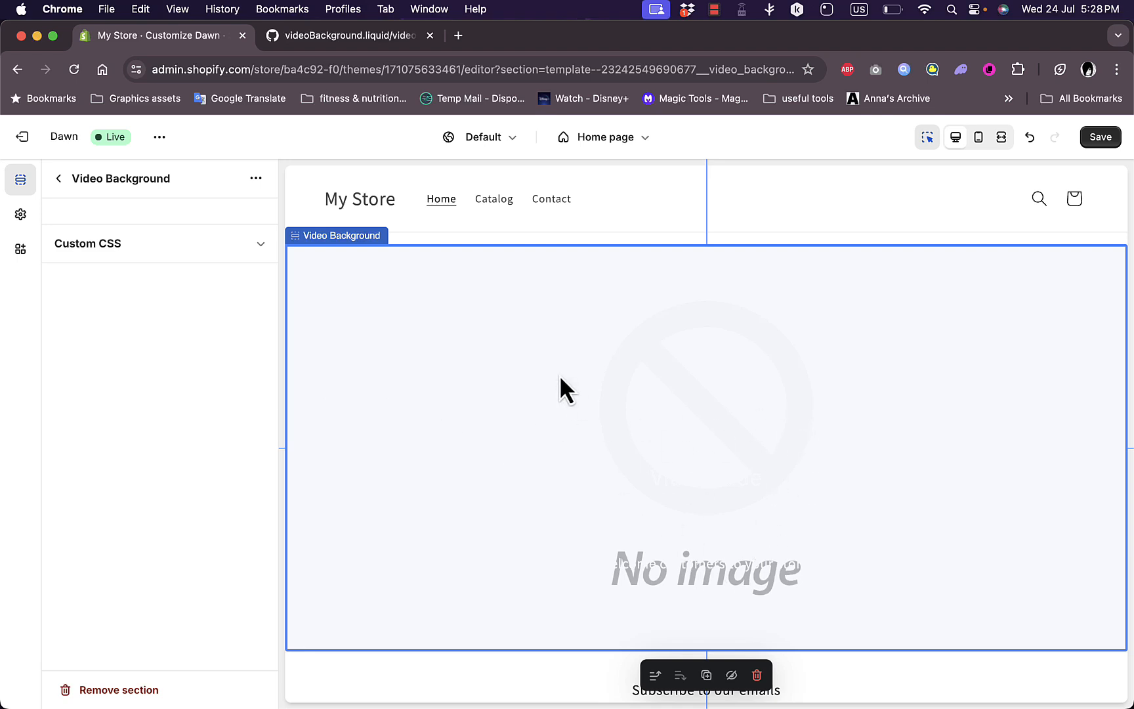
Leave the theme editor without saving and go to Content > Files, still empty.
left_click(22, 137)
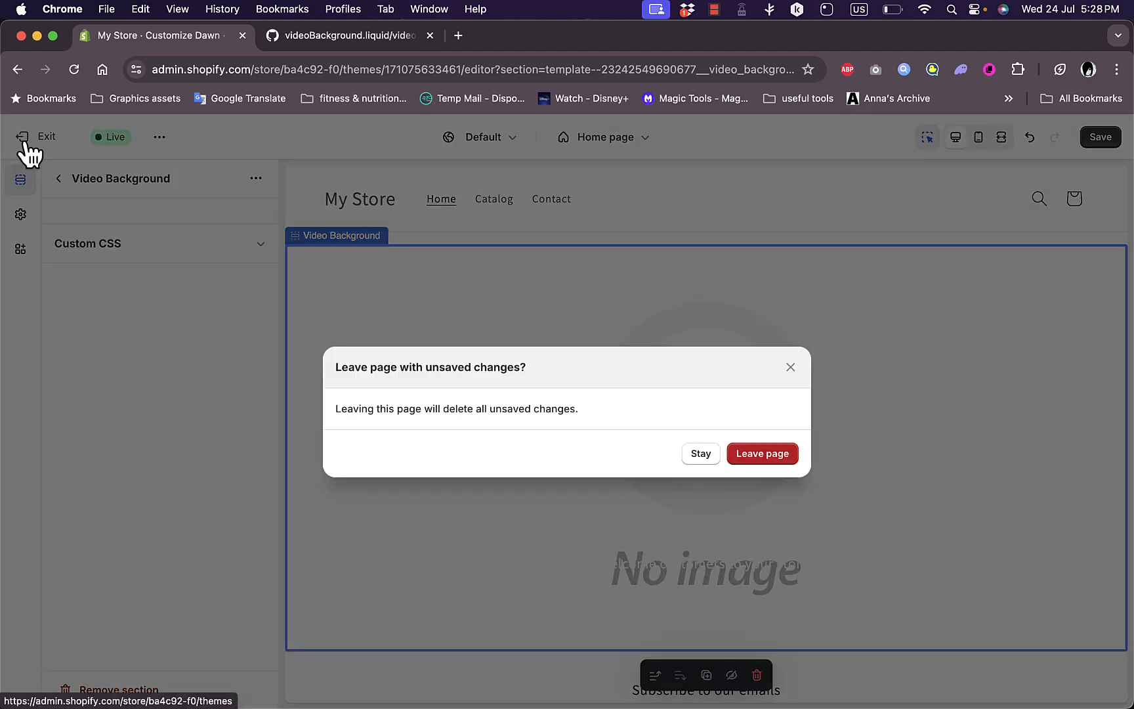
left_click(762, 452)
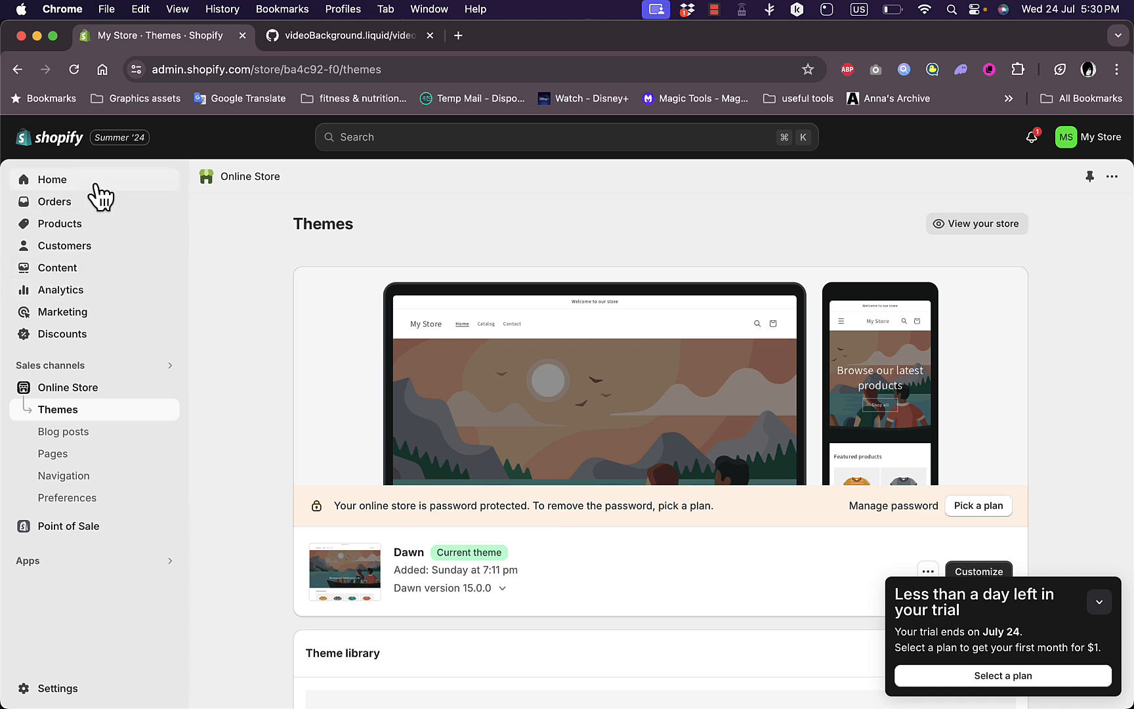
left_click(59, 267)
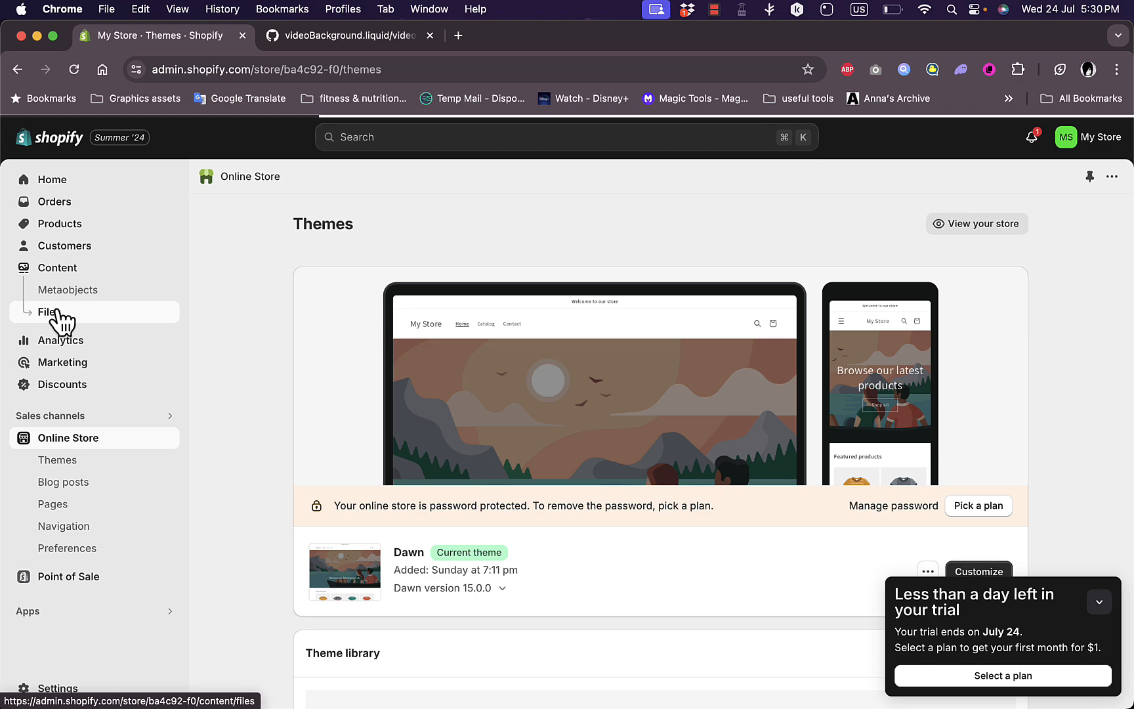
left_click(48, 311)
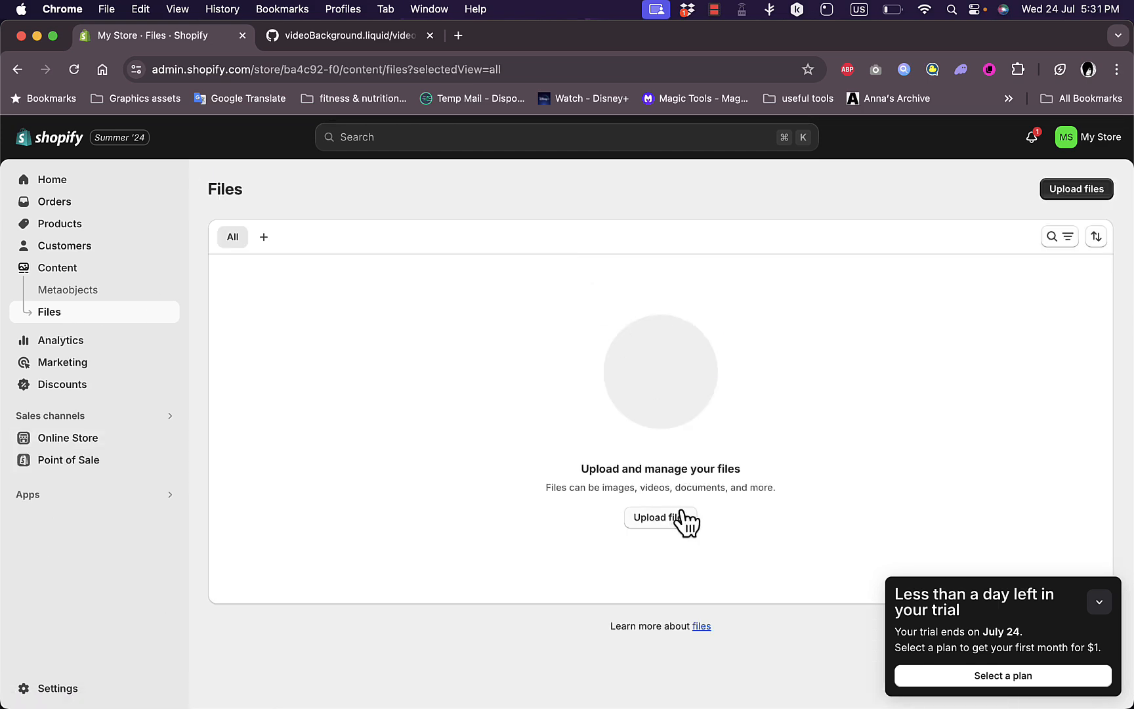
left_click(660, 517)
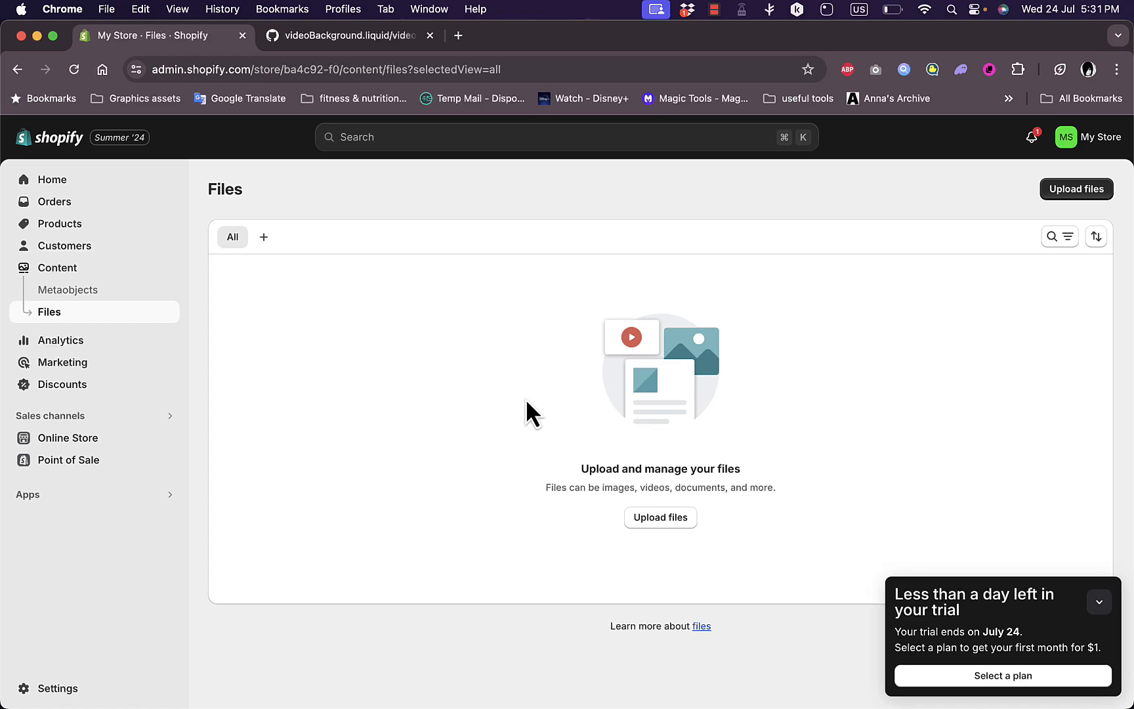
mouse_move(378, 507)
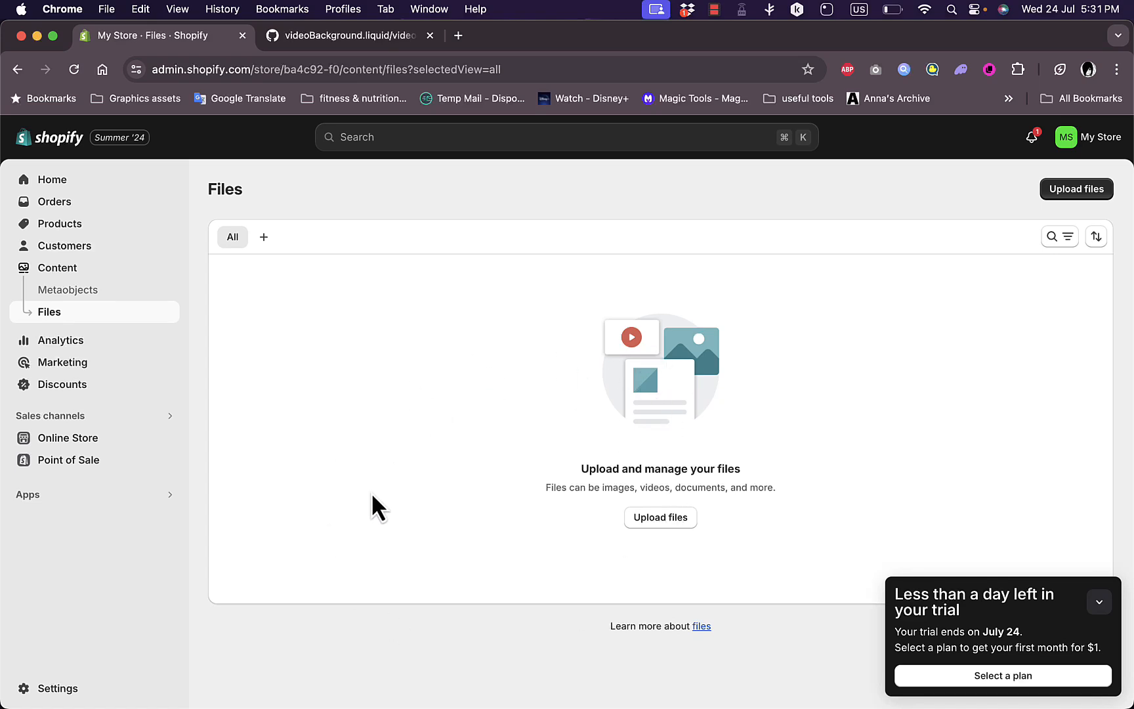
mouse_move(606, 373)
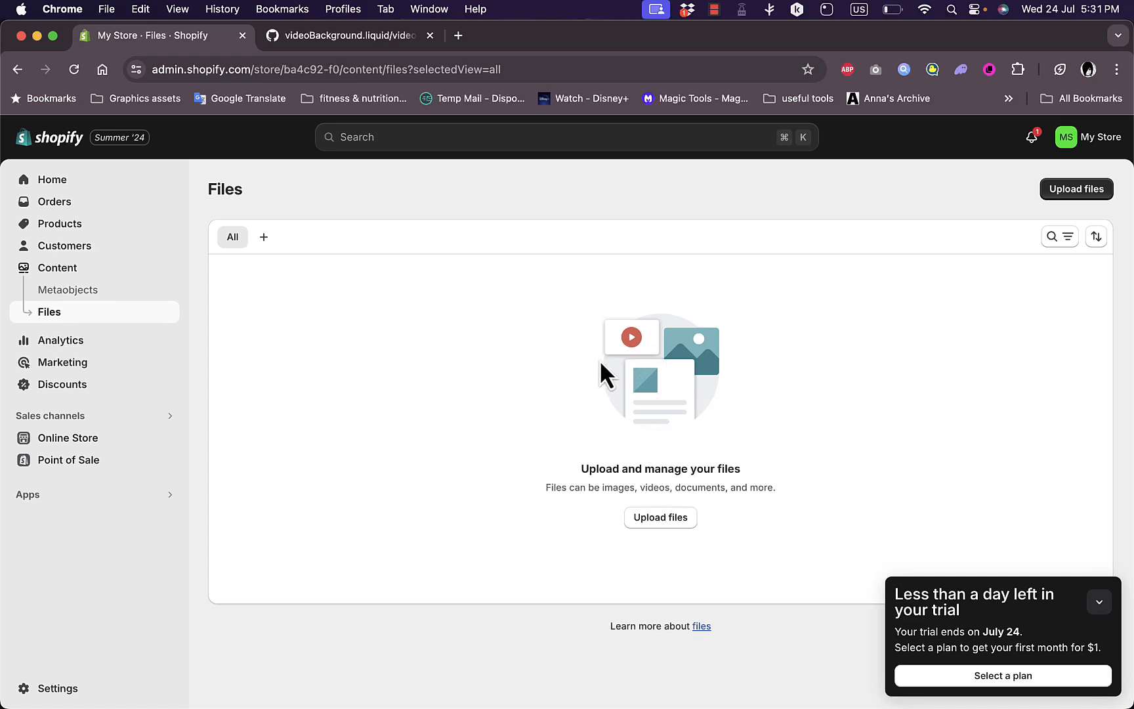
mouse_move(723, 282)
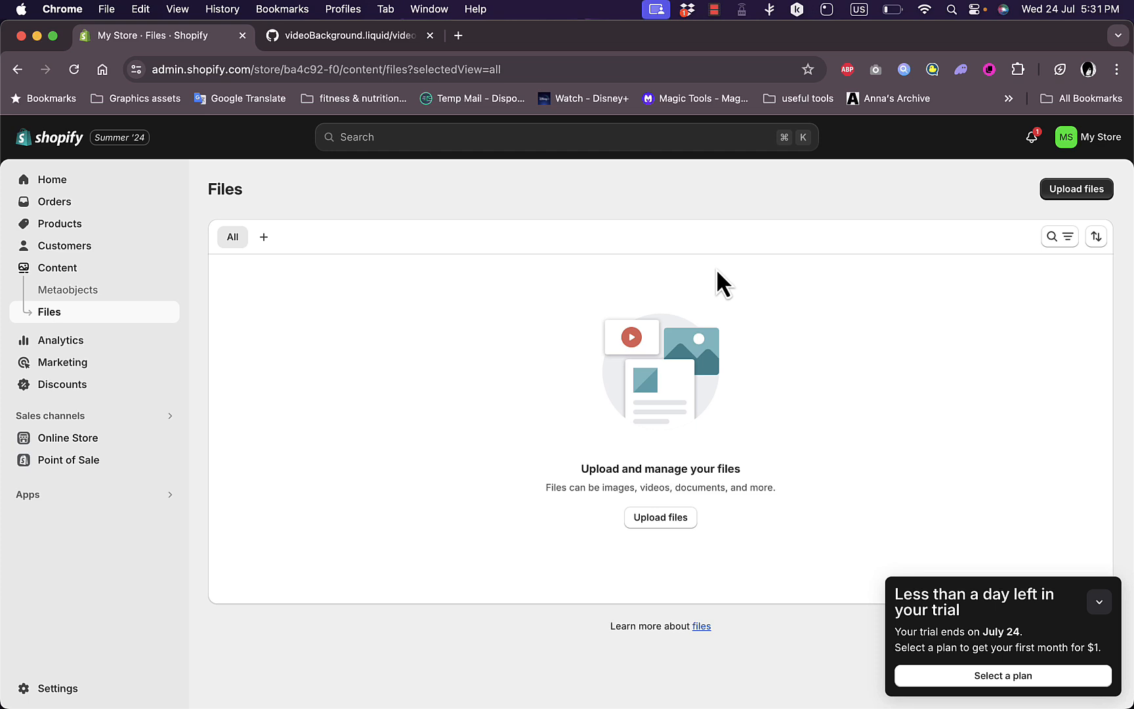
mouse_move(195, 249)
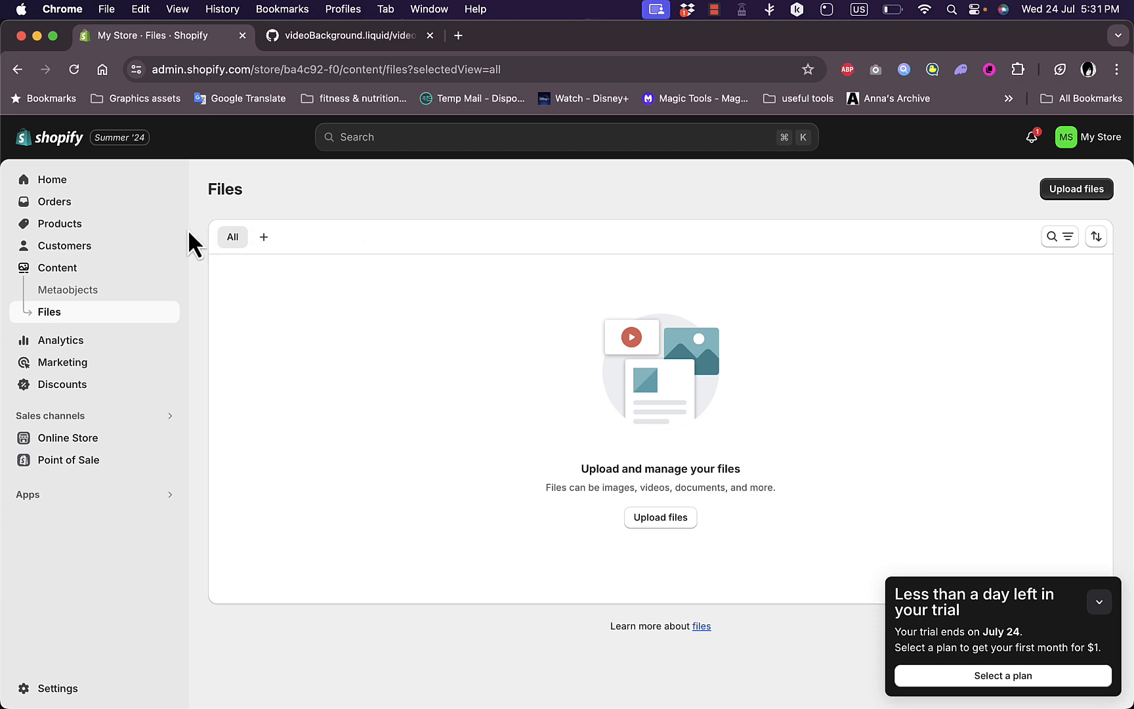
mouse_move(62, 223)
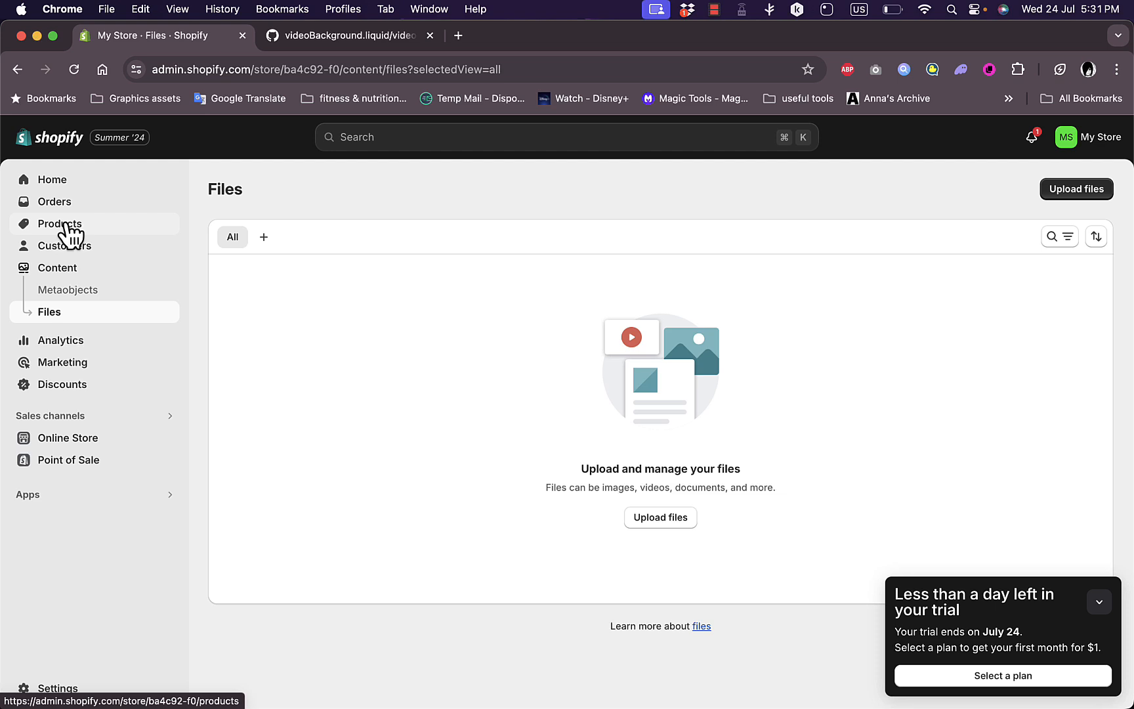
Go to Products and start a new blank product with an empty media area.
left_click(60, 223)
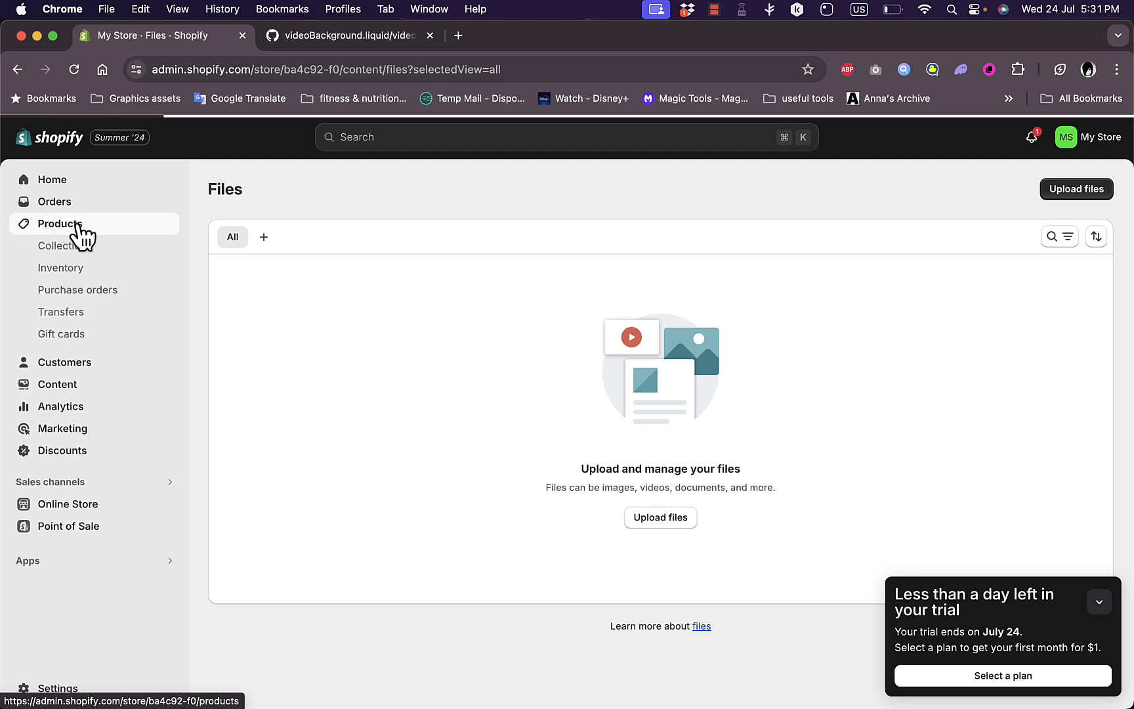
left_click(59, 224)
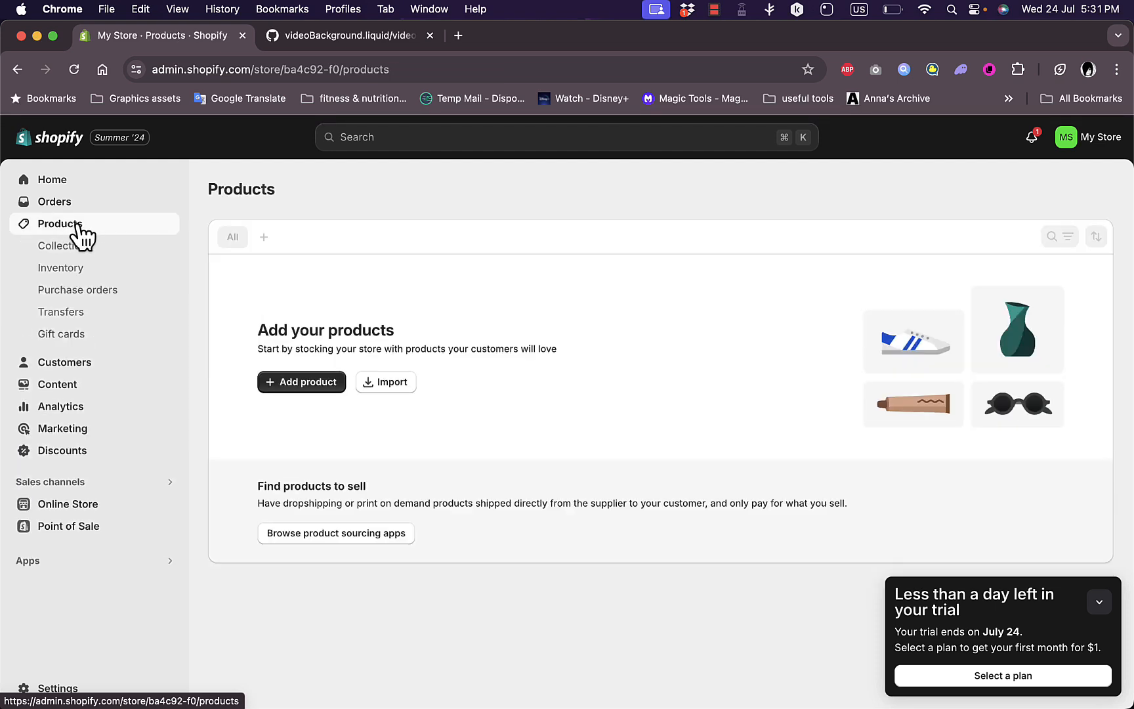
left_click(301, 382)
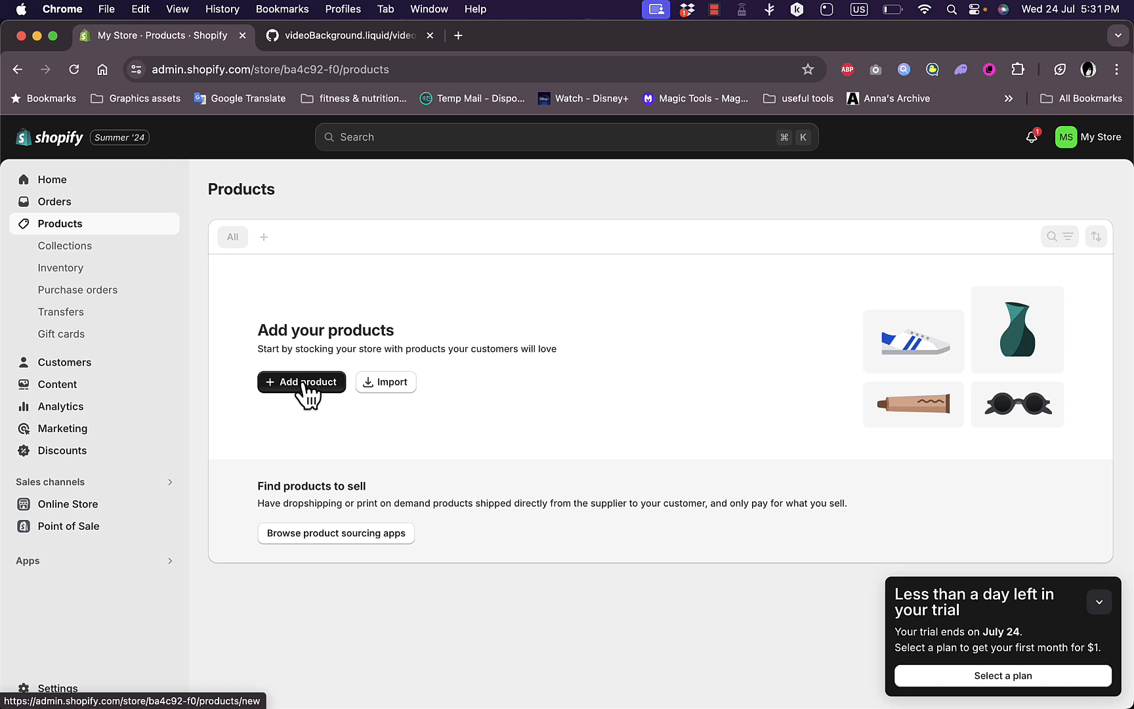
left_click(300, 382)
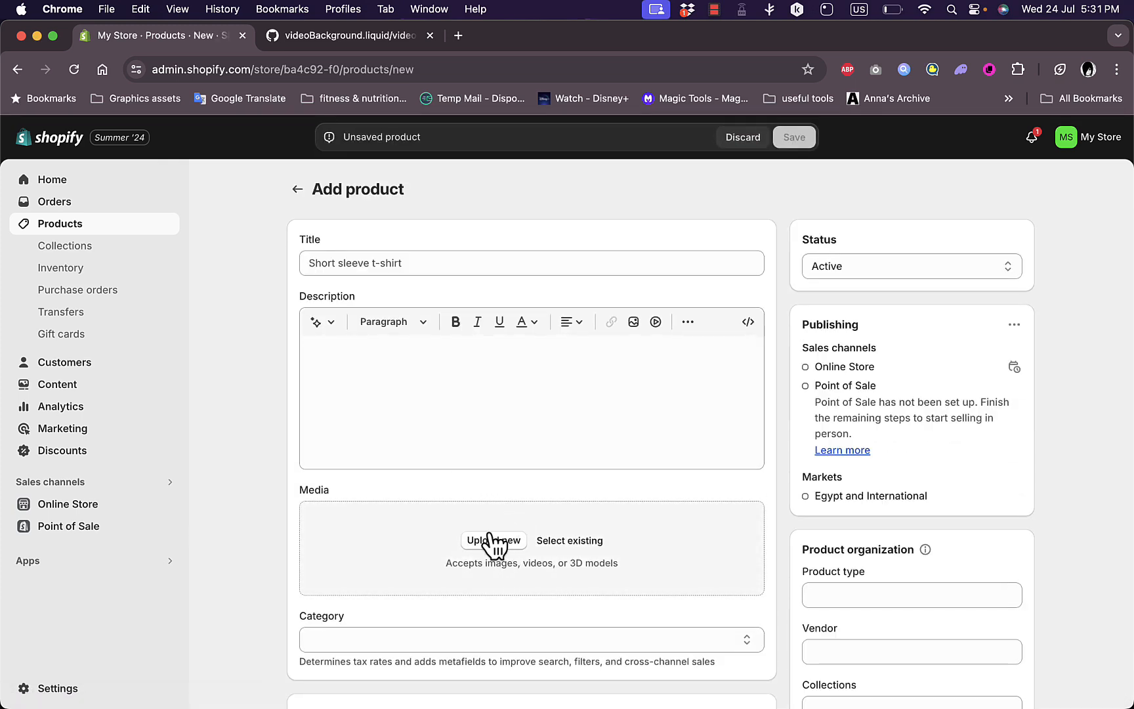
mouse_move(577, 597)
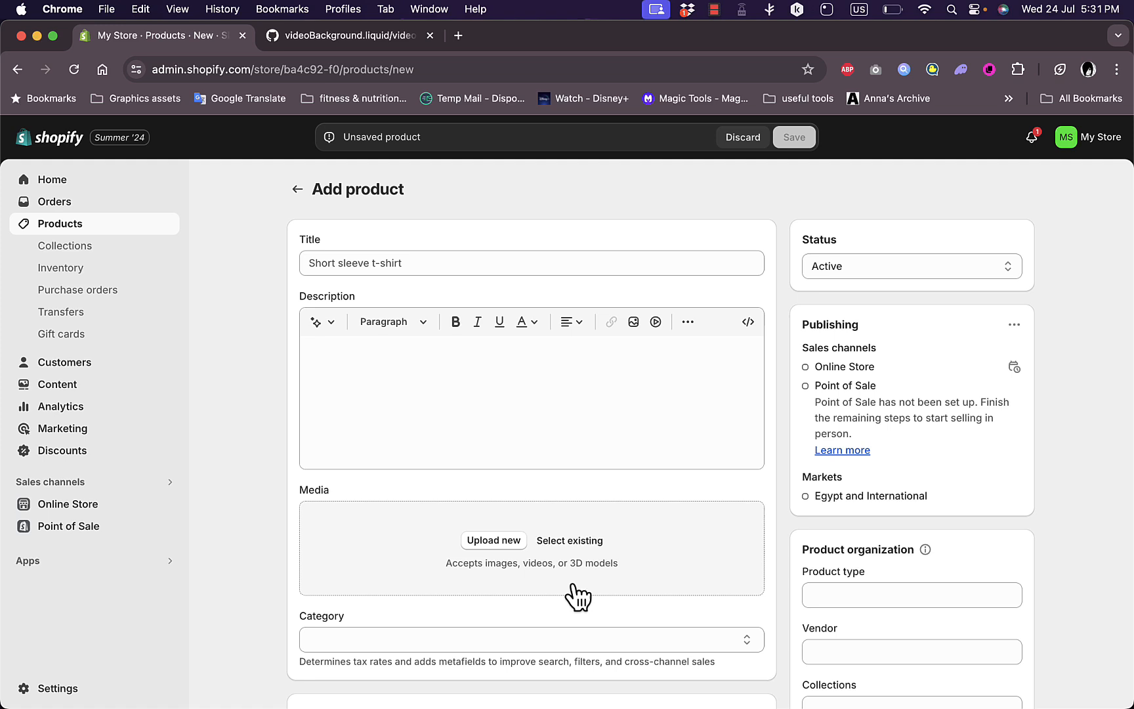
mouse_move(585, 584)
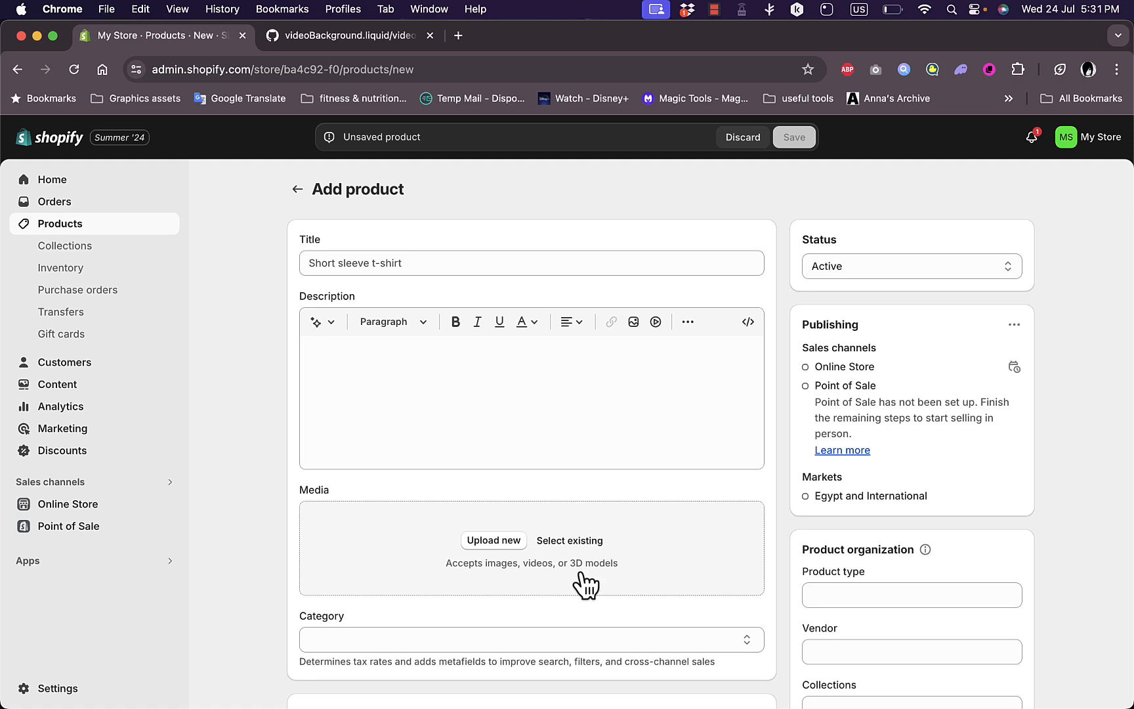
mouse_move(795, 300)
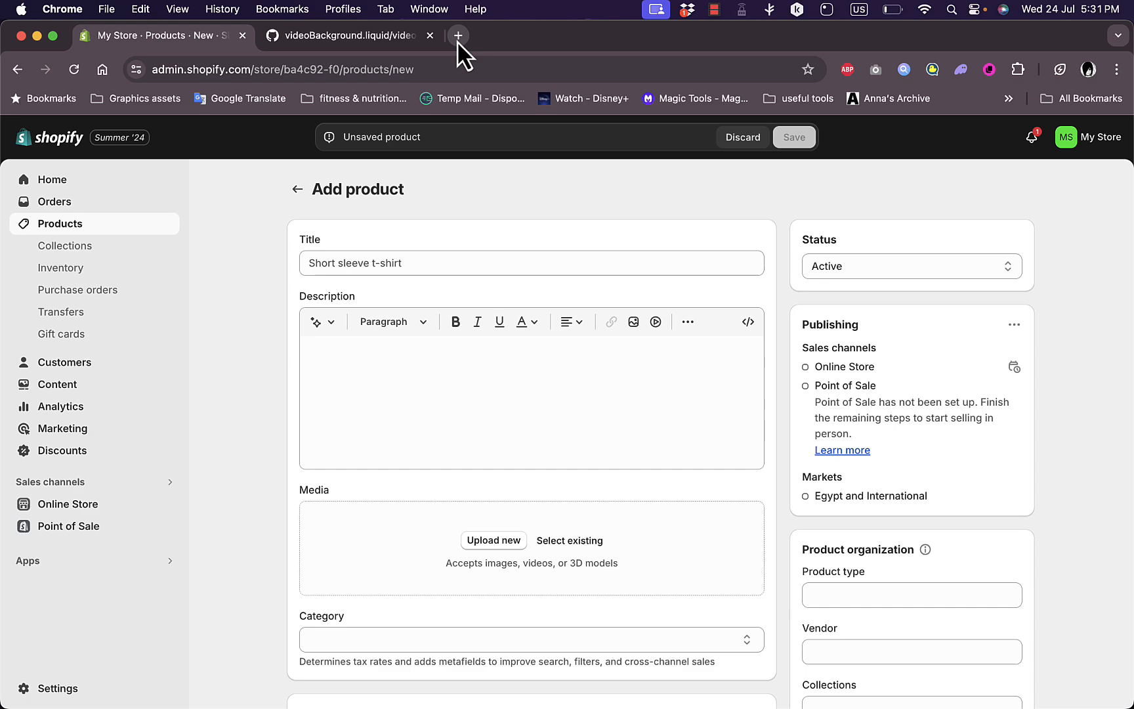
Search Google for '3d models usdz obj' in a new tab, then return to the Shopify product form.
left_click(458, 34)
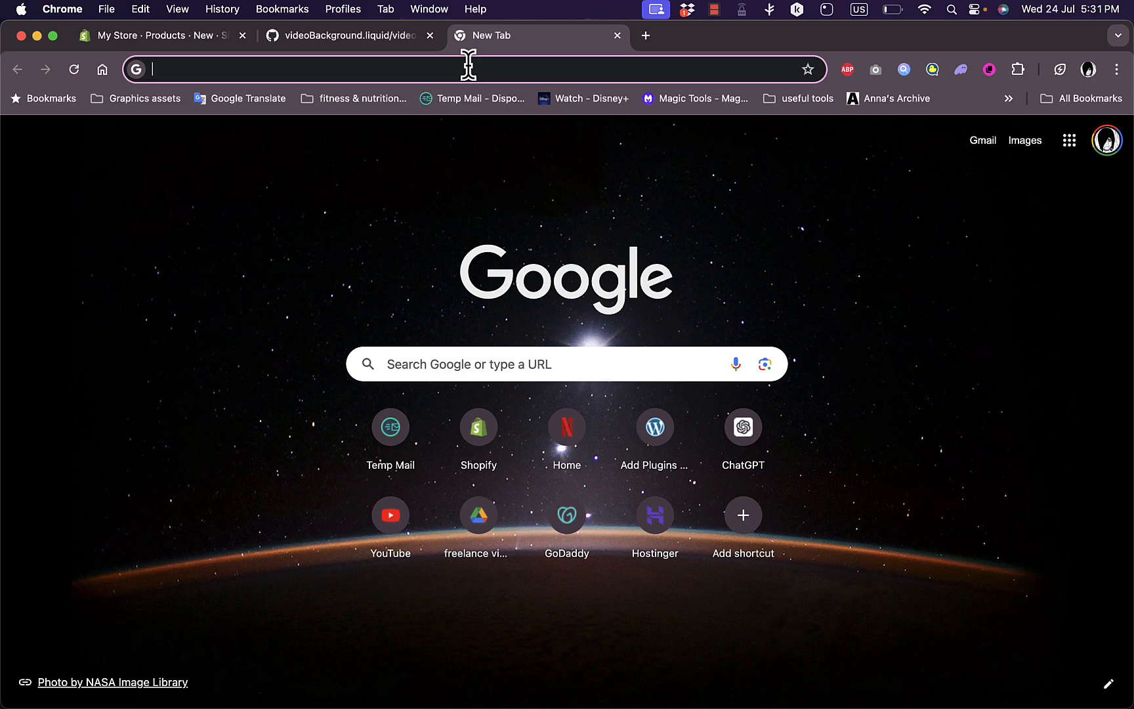
type("3d modesl")
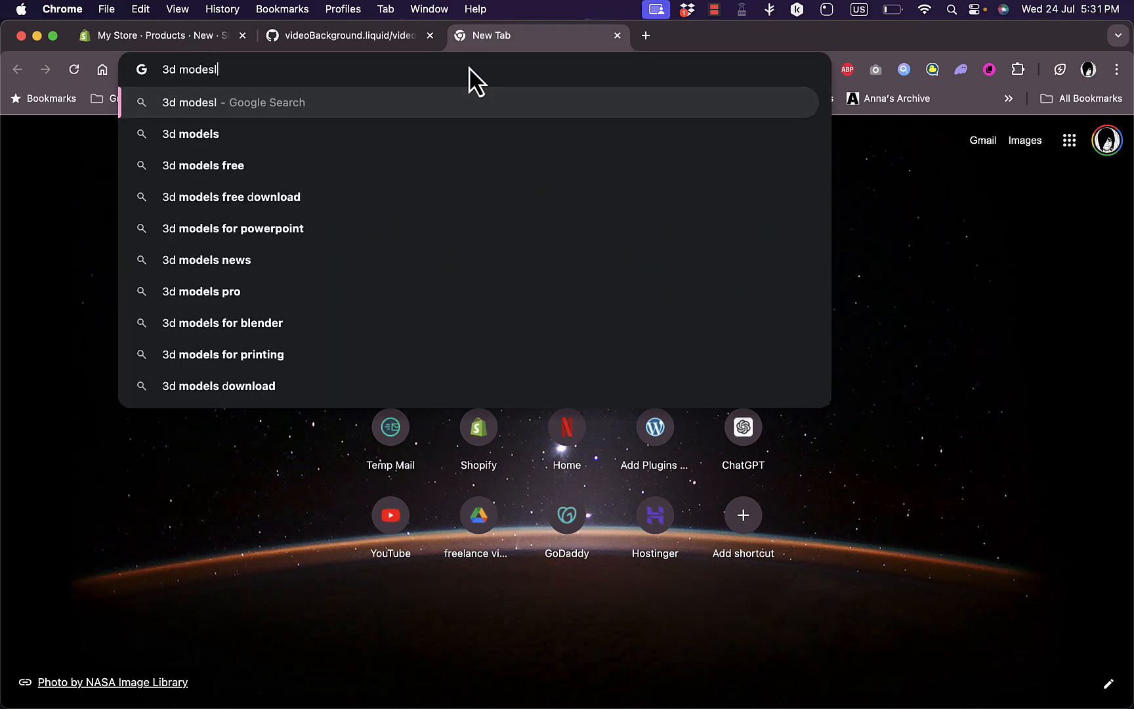
key("Backspace")
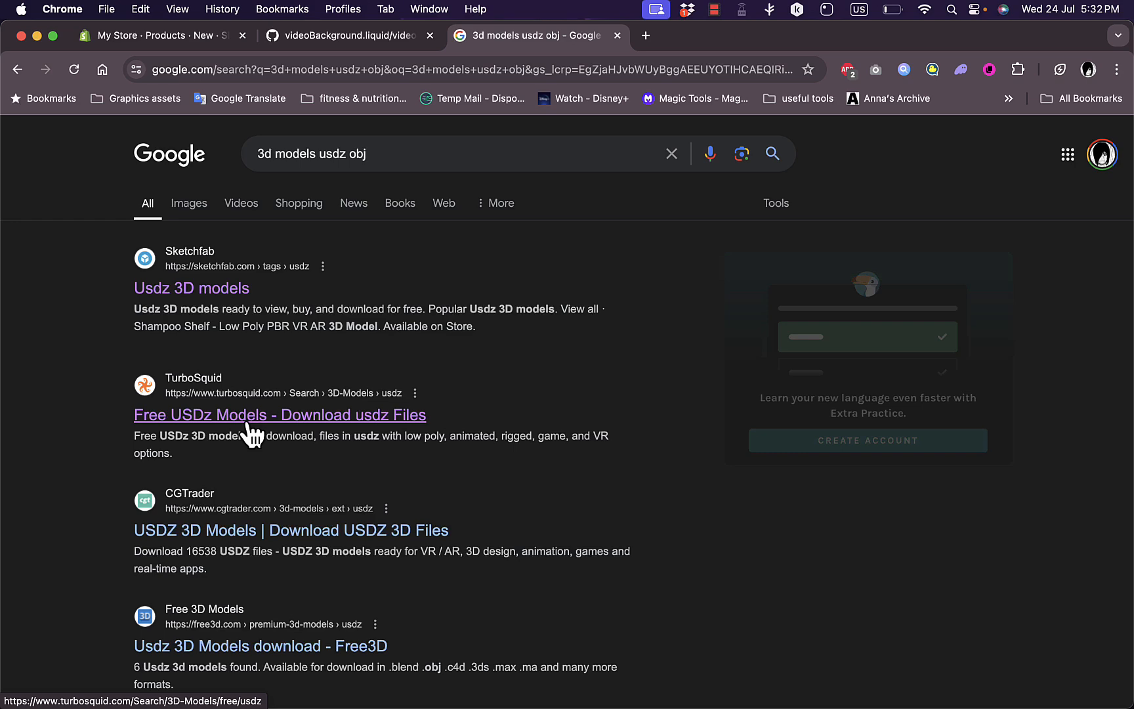
scroll("down", 3)
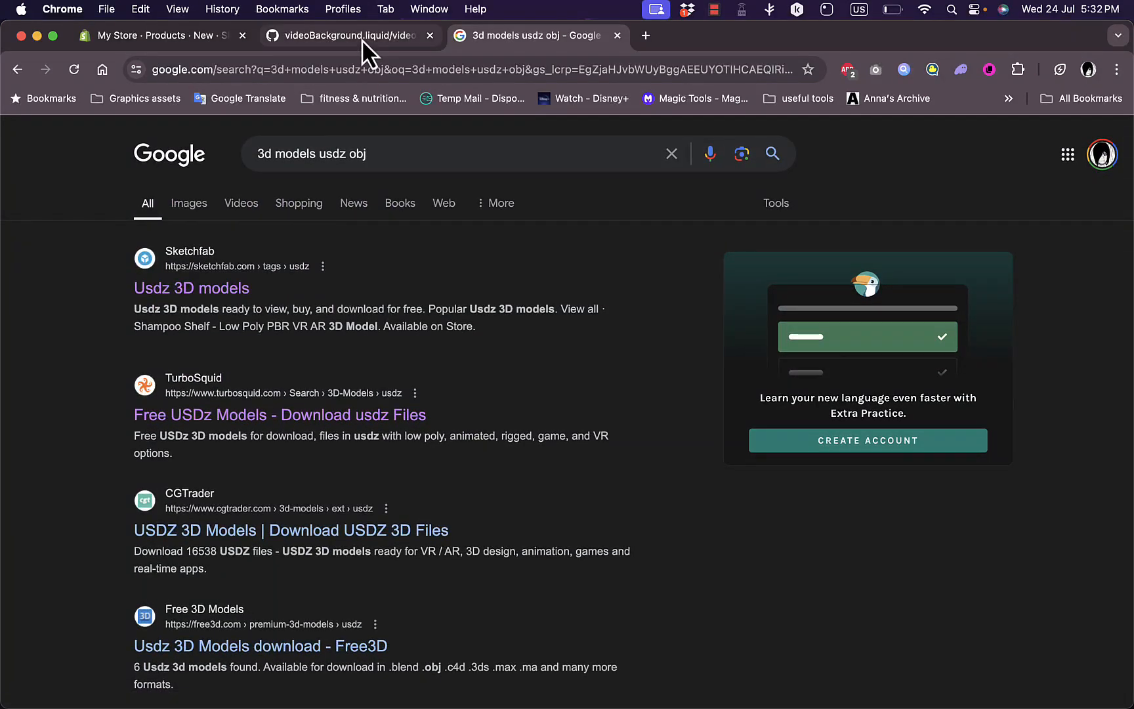
left_click(153, 34)
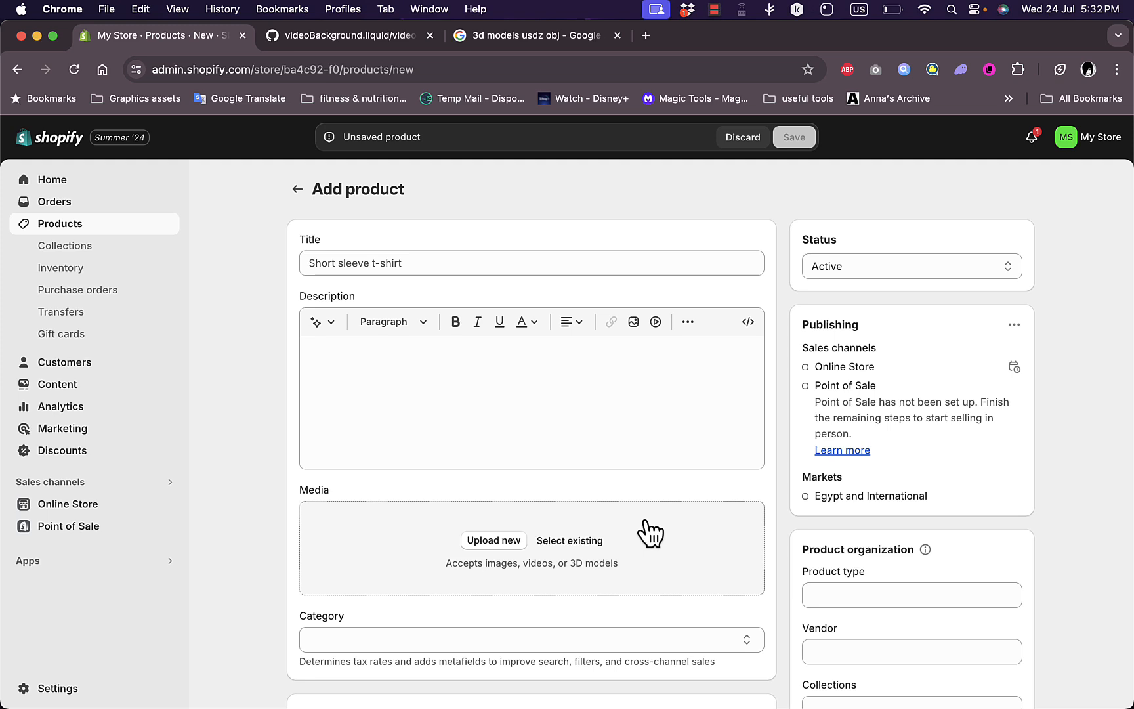